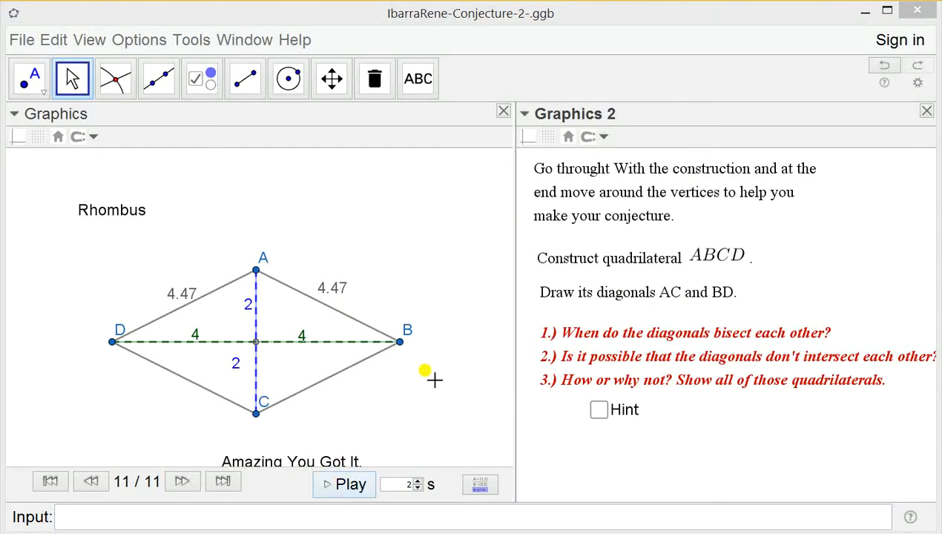
mouse_move(428, 457)
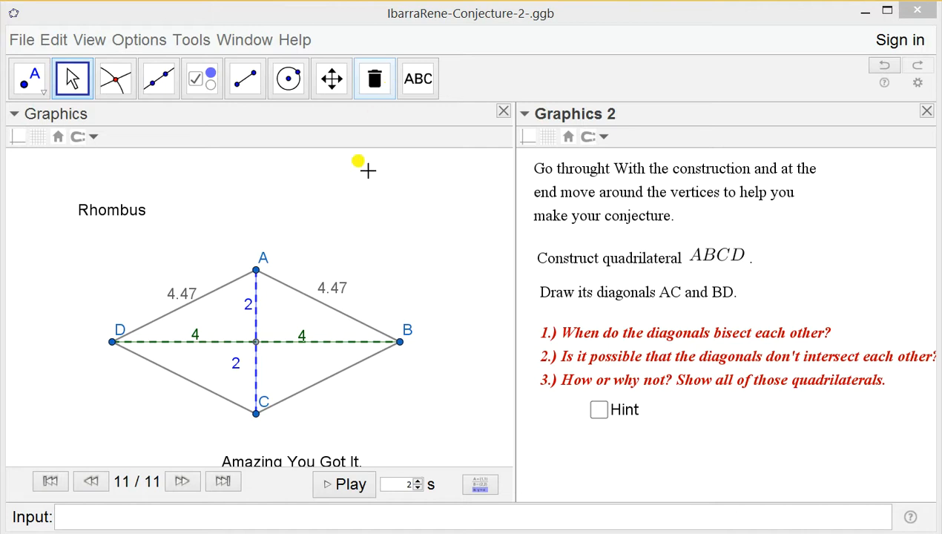
mouse_move(380, 280)
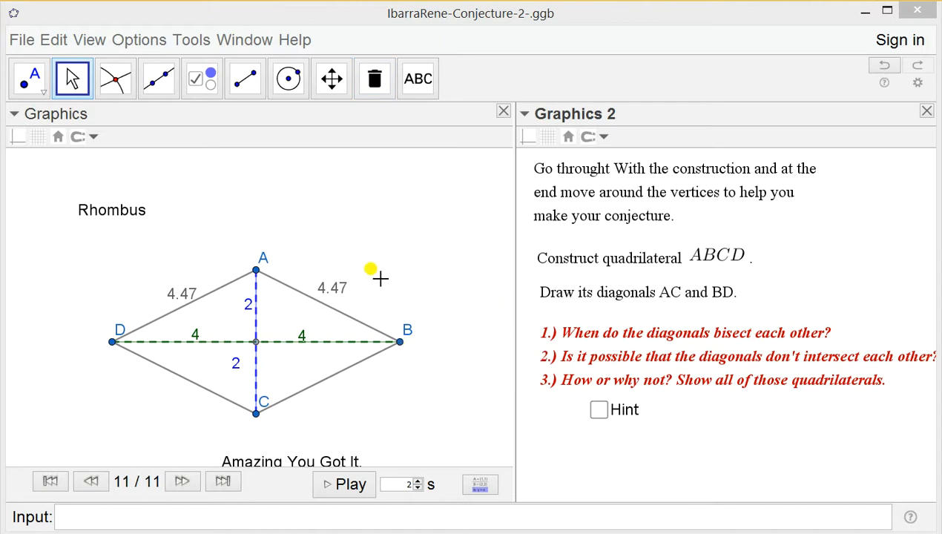
mouse_move(562, 309)
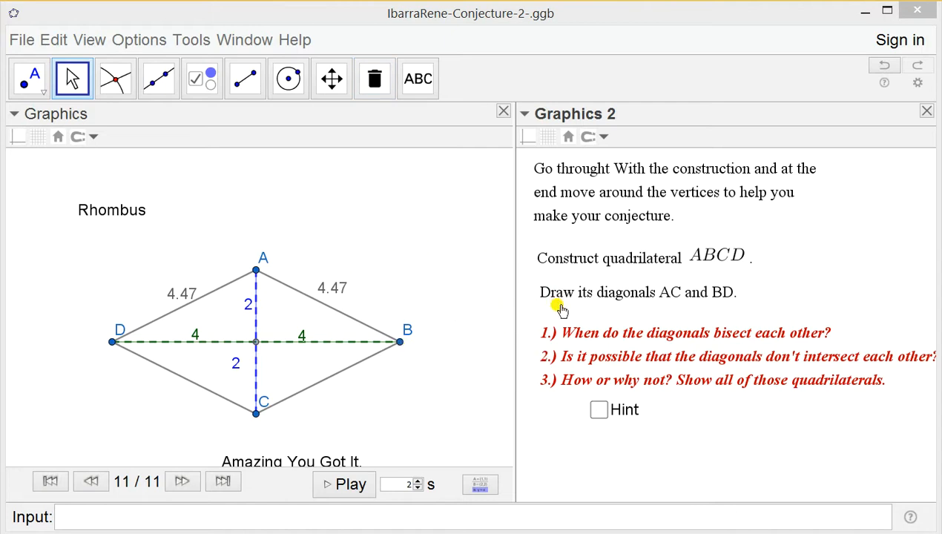
mouse_move(466, 342)
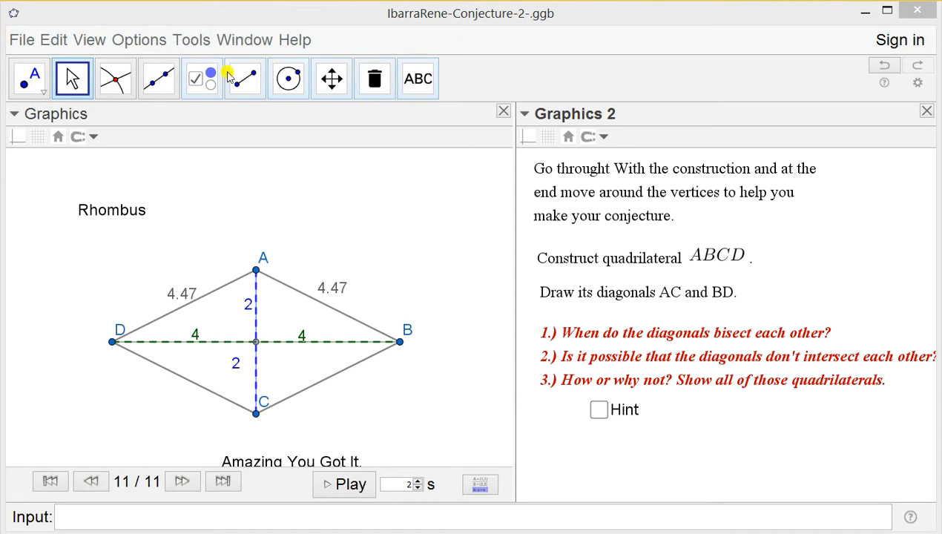
mouse_move(223, 86)
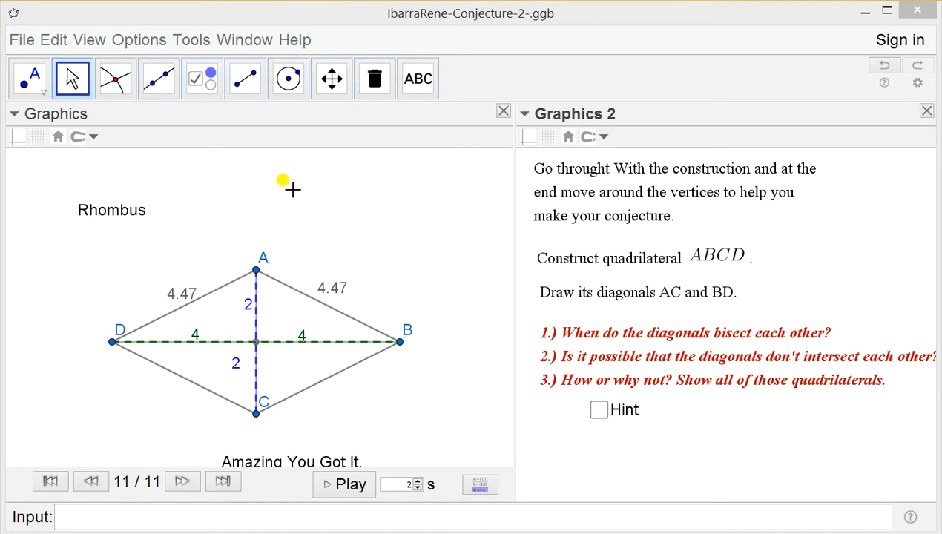
mouse_move(261, 135)
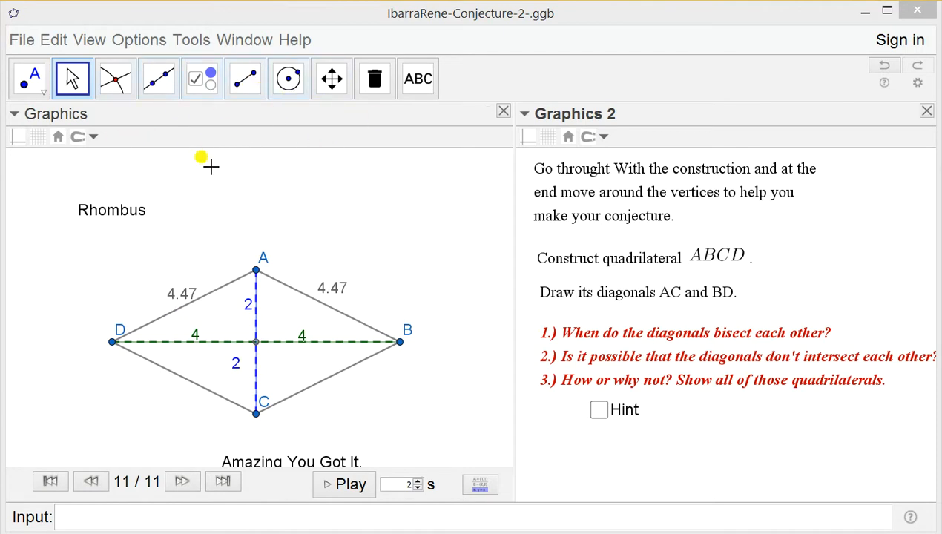
mouse_move(467, 301)
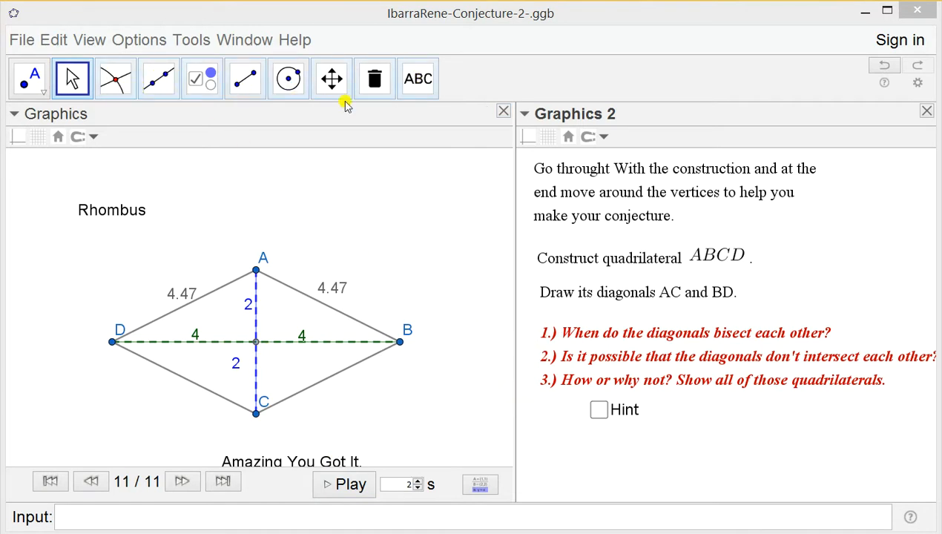
mouse_move(263, 112)
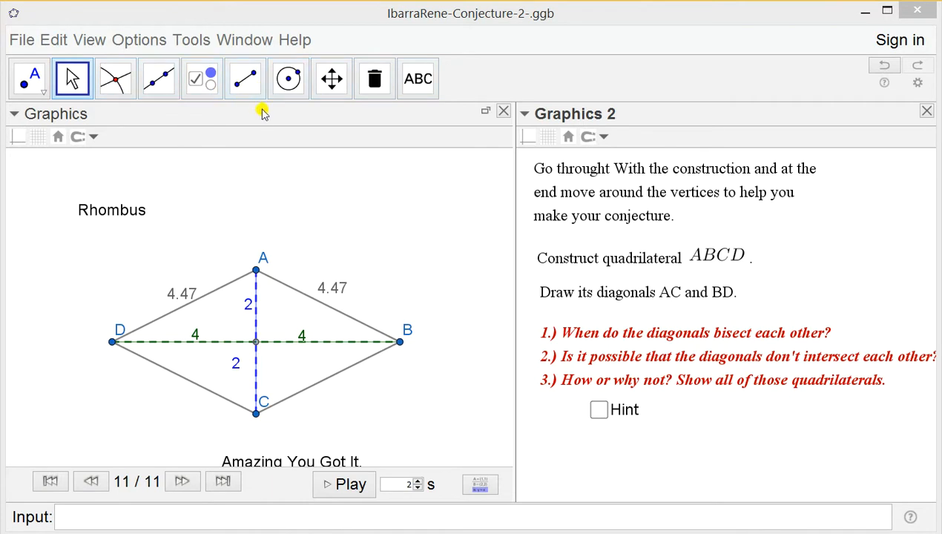
mouse_move(531, 214)
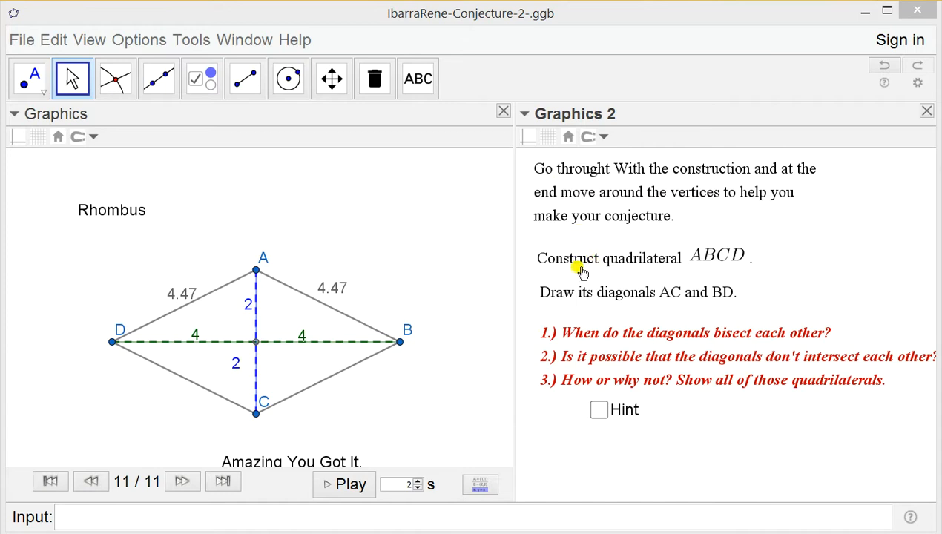
mouse_move(613, 267)
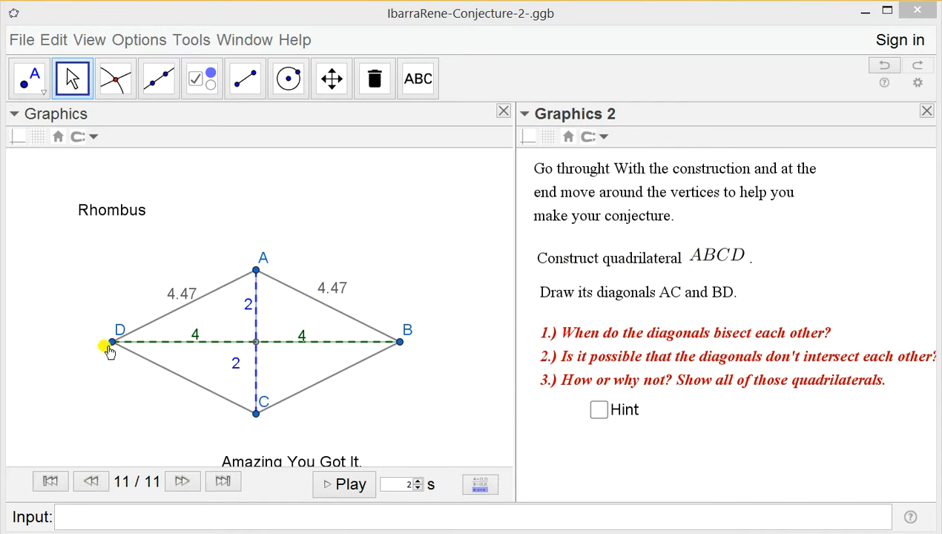
mouse_move(186, 363)
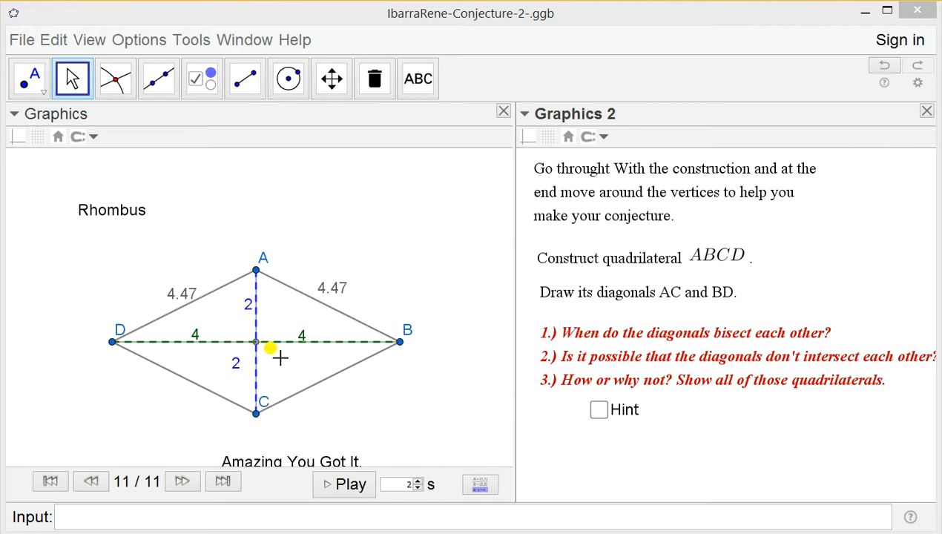
mouse_move(256, 327)
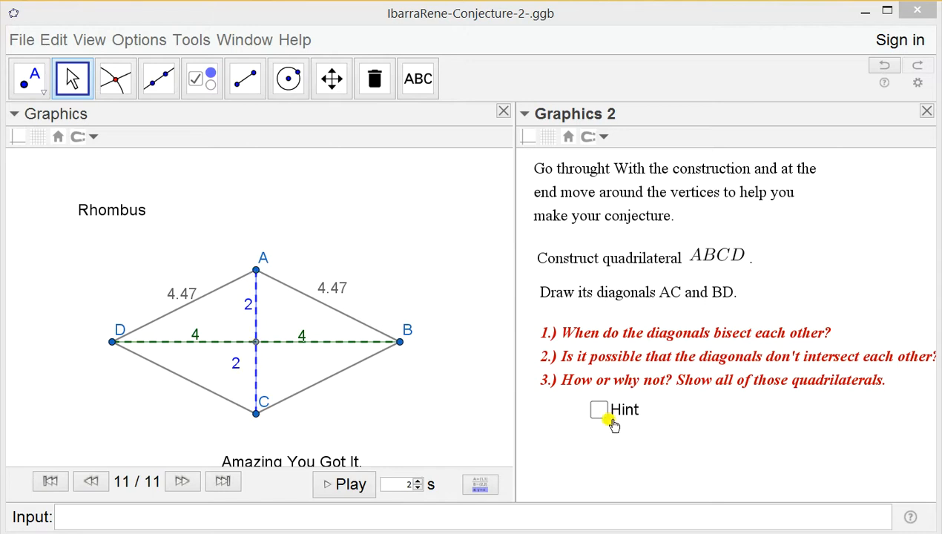
mouse_move(288, 311)
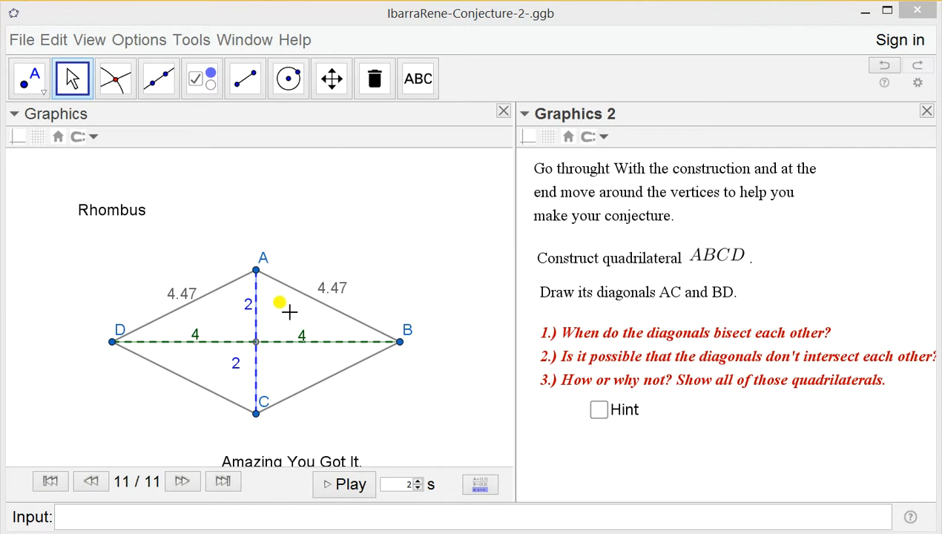
mouse_move(80, 220)
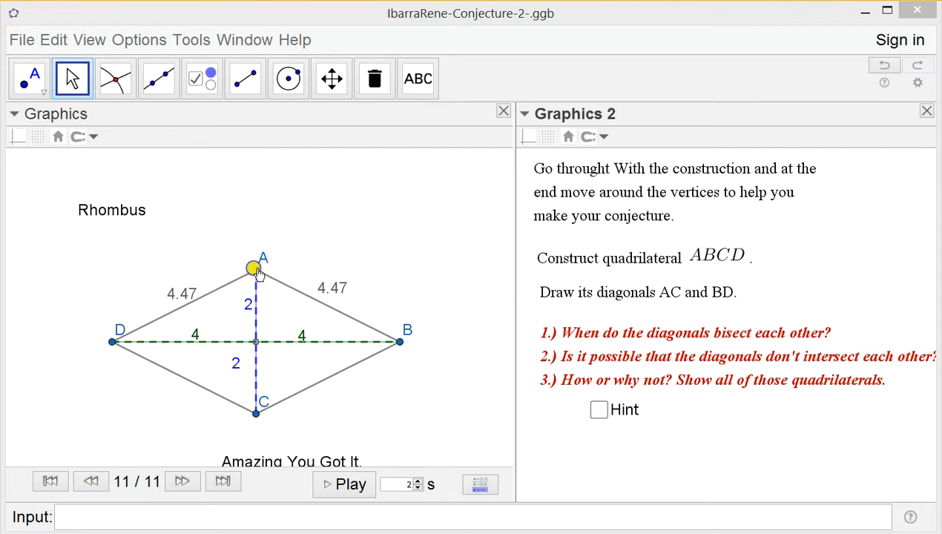
- Drag vertices A and D to skew the rhombus, then reposition the 2.91 and 3.53 length labels
drag(256, 267, 292, 233)
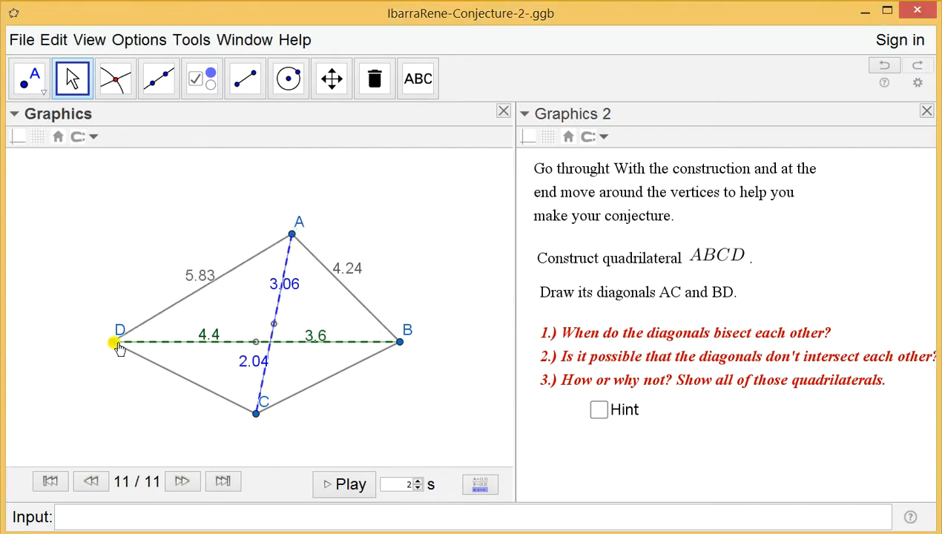
drag(118, 342, 112, 276)
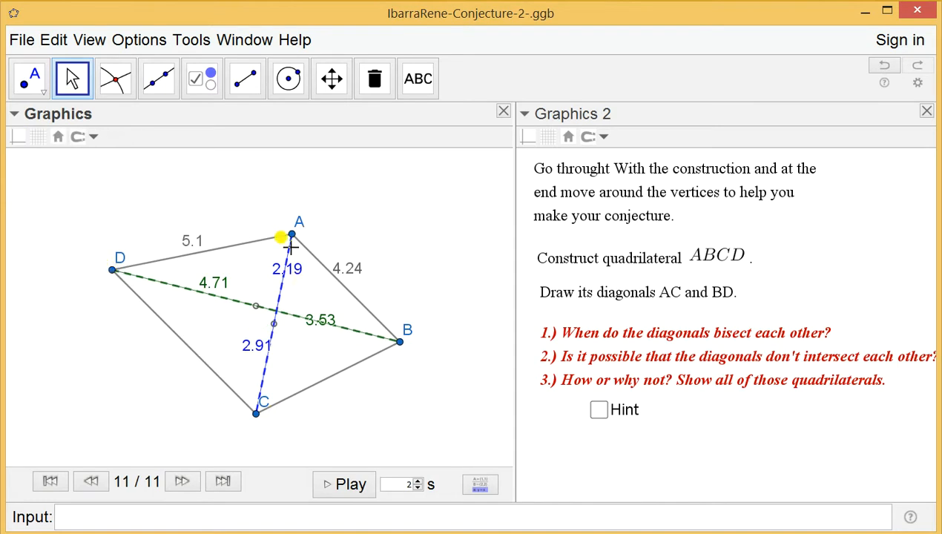
mouse_move(378, 320)
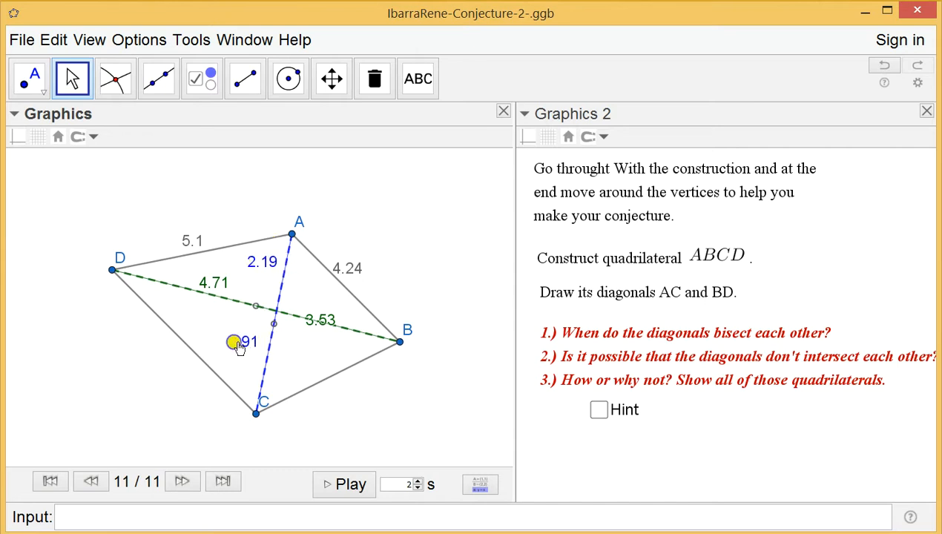
drag(234, 341, 323, 310)
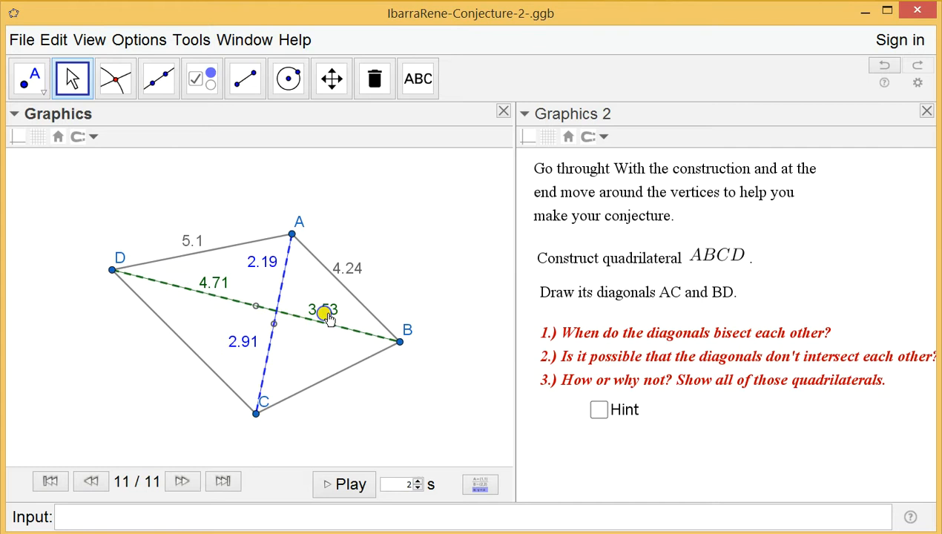
drag(323, 310, 256, 310)
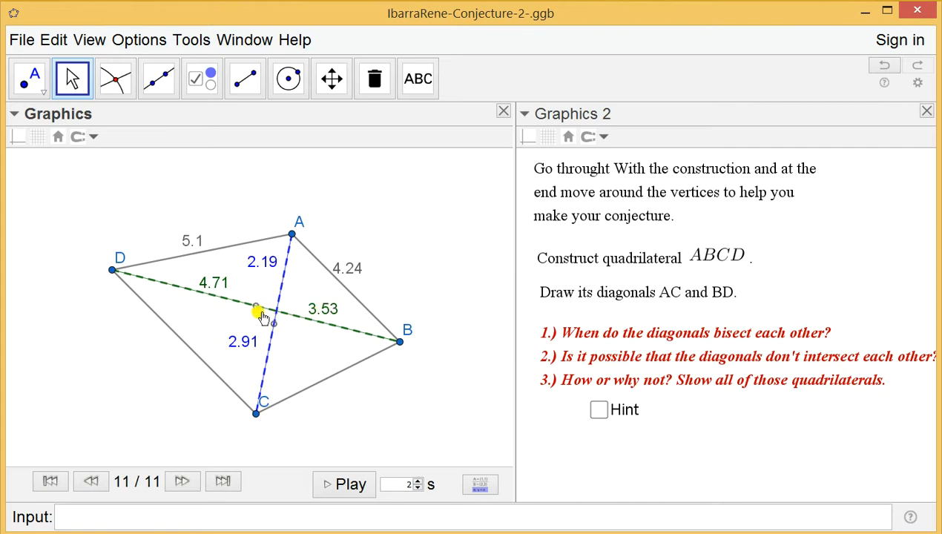
mouse_move(267, 326)
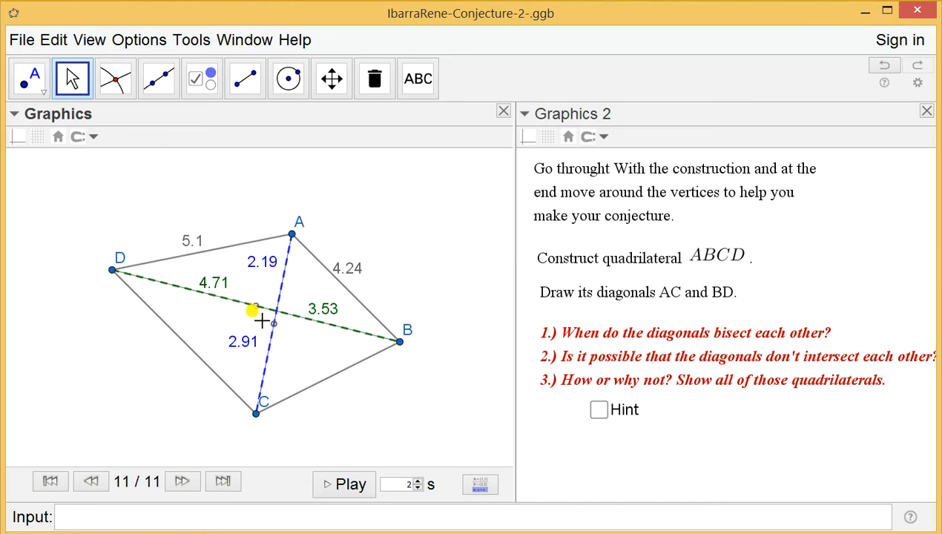
mouse_move(554, 262)
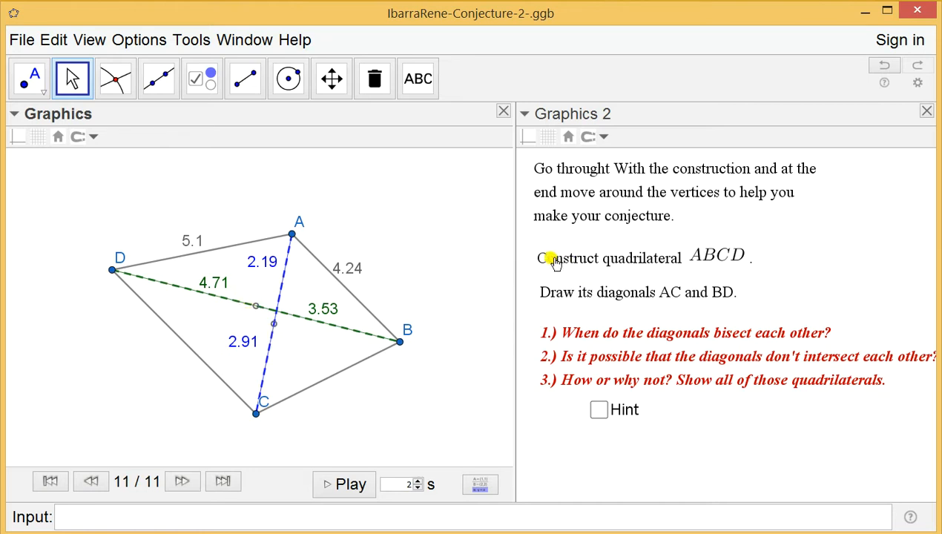
mouse_move(541, 269)
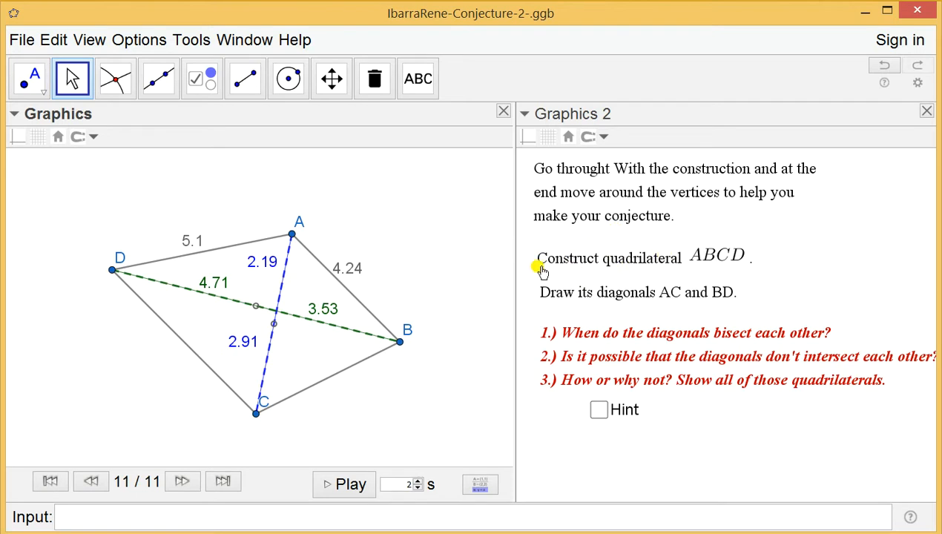
click(608, 257)
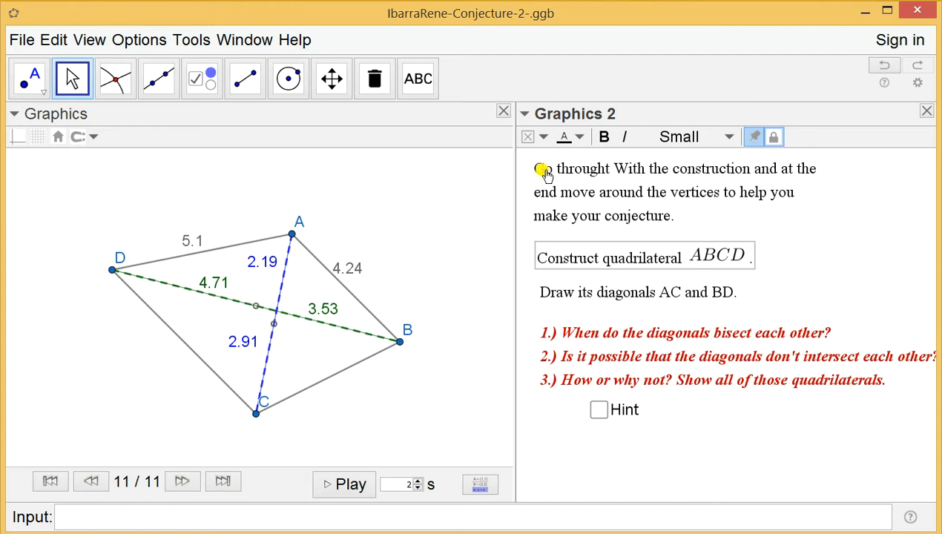
mouse_move(923, 215)
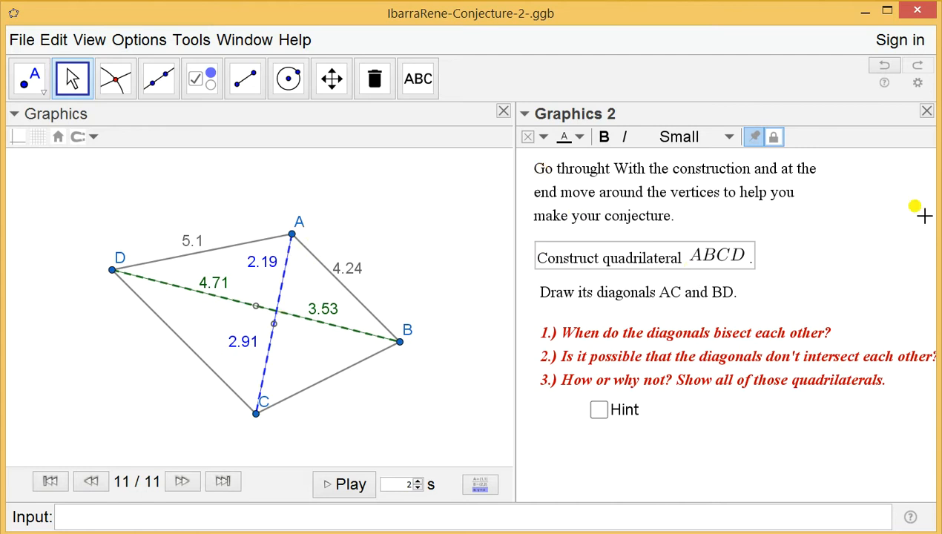
mouse_move(586, 184)
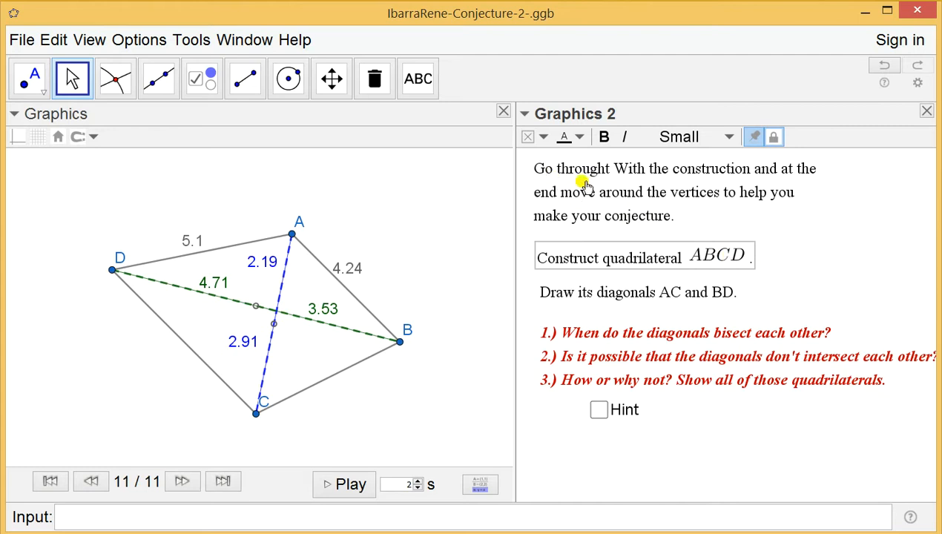
mouse_move(572, 167)
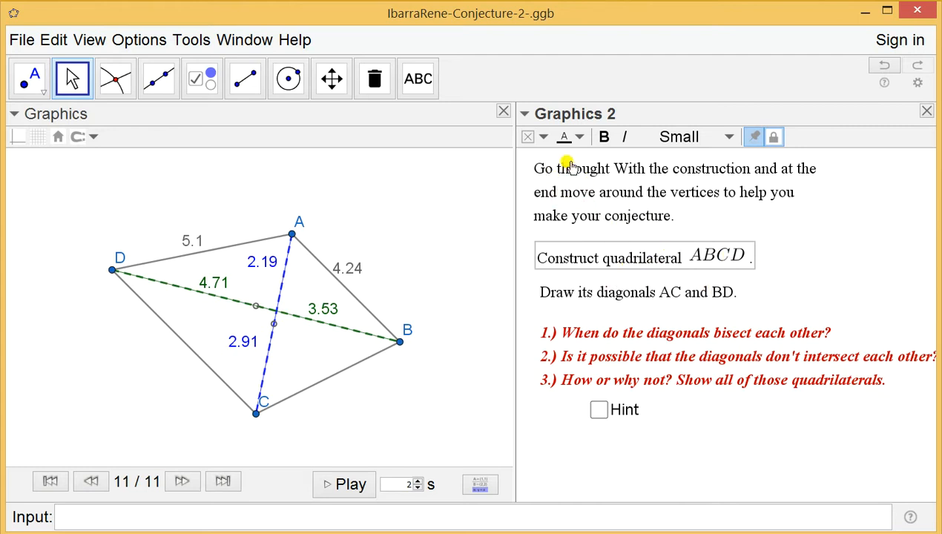
mouse_move(701, 200)
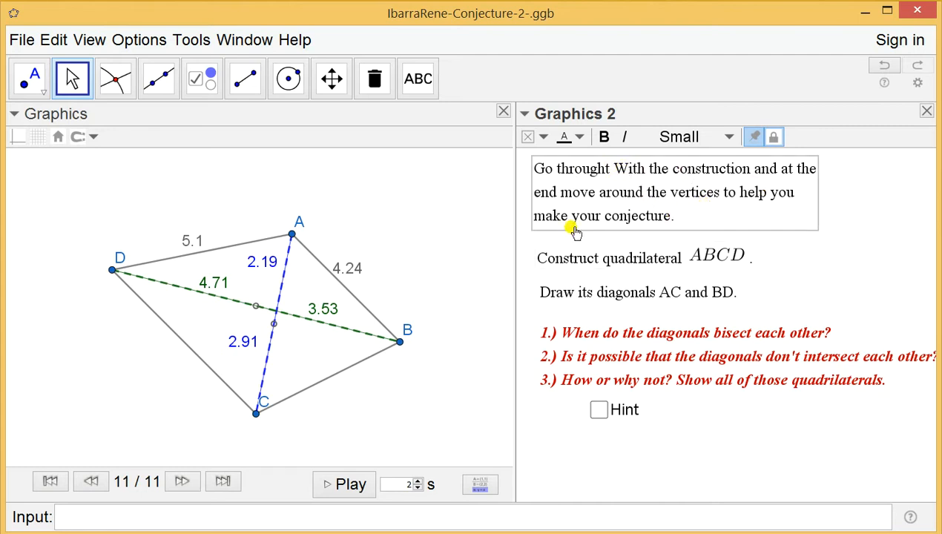
mouse_move(634, 212)
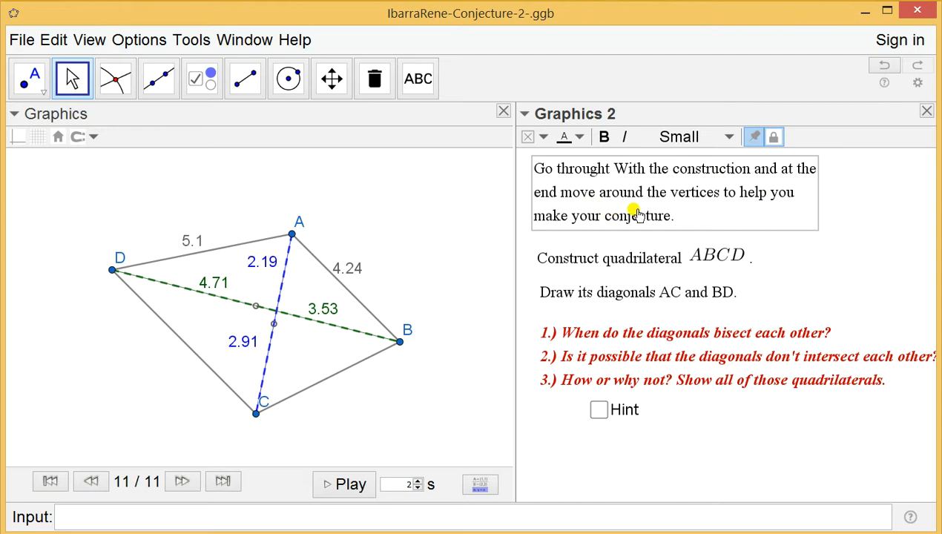
mouse_move(625, 234)
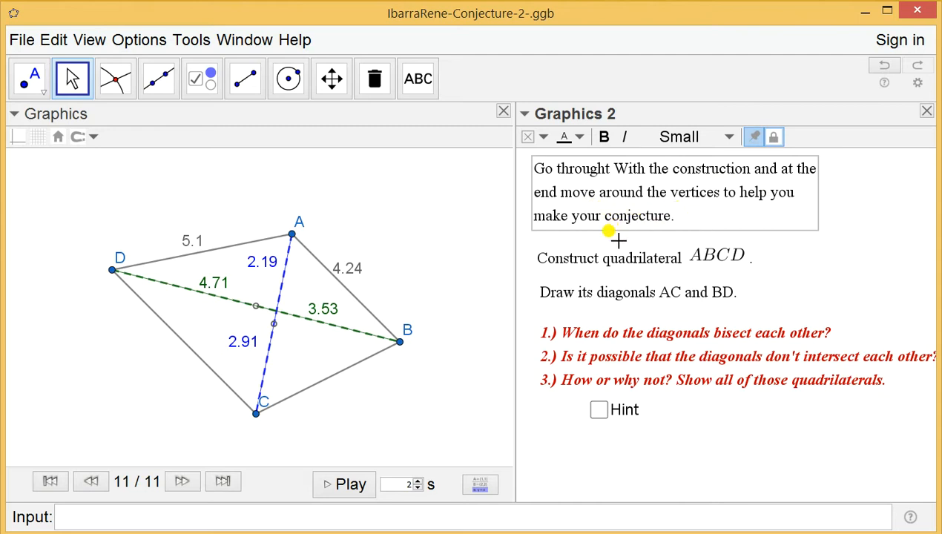
mouse_move(669, 181)
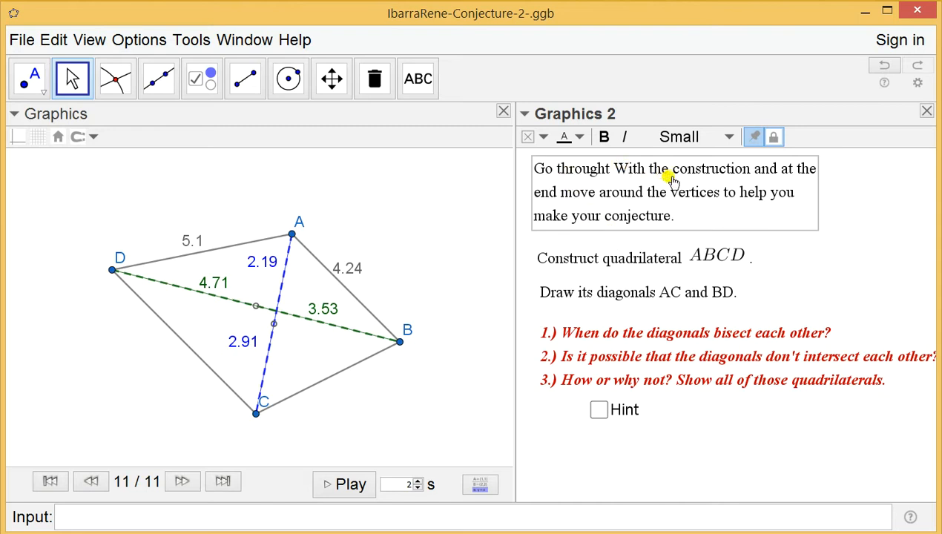
mouse_move(701, 261)
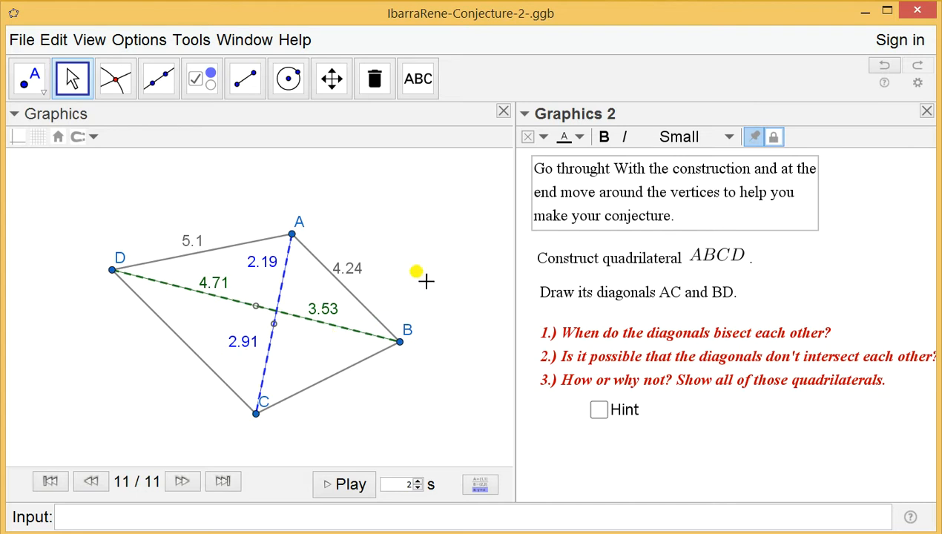
mouse_move(588, 191)
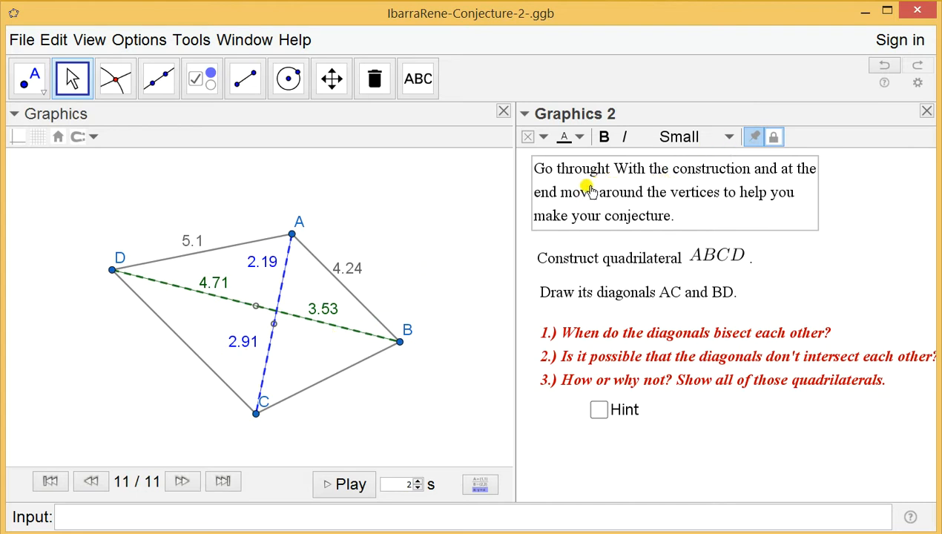
mouse_move(565, 215)
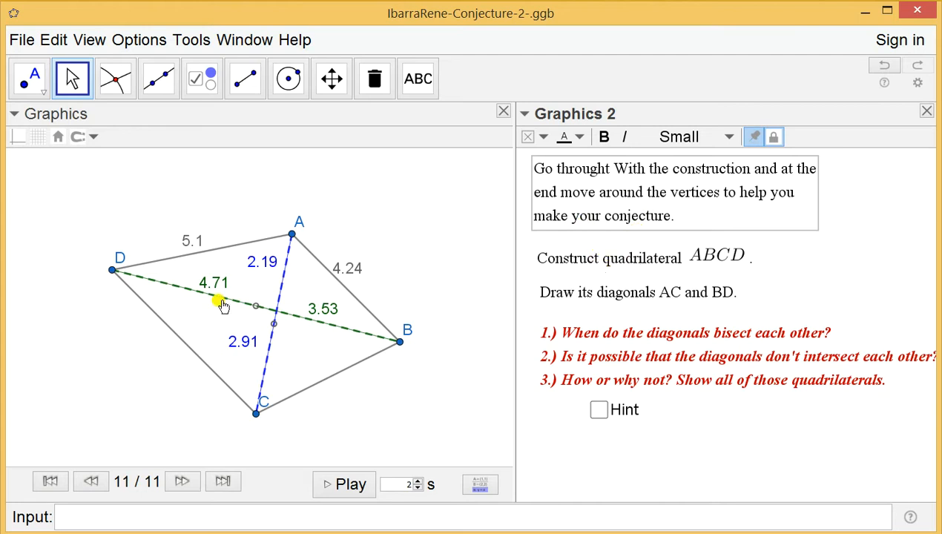
mouse_move(573, 258)
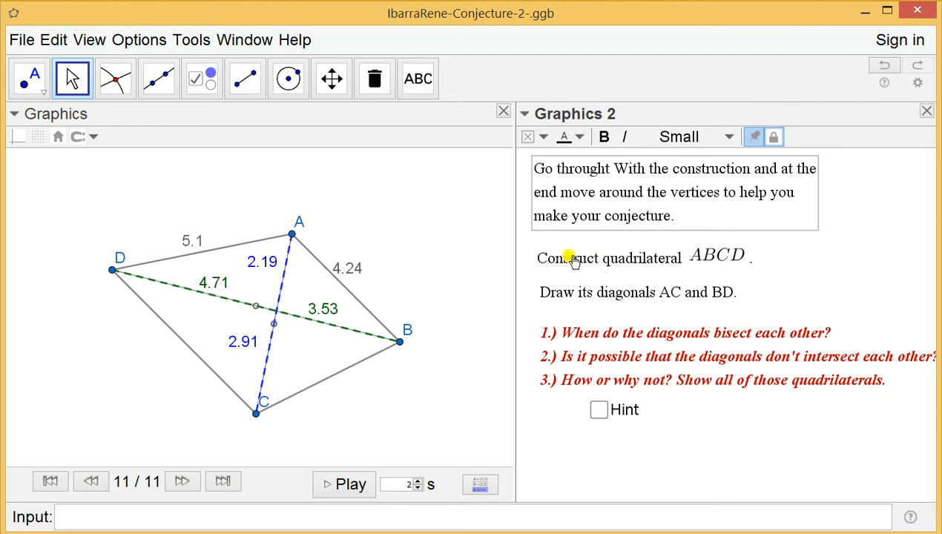
mouse_move(592, 273)
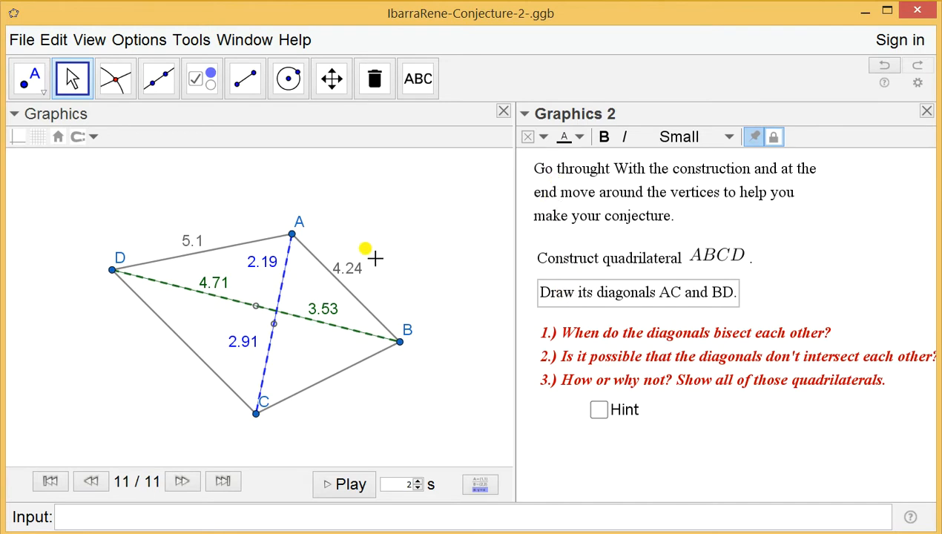
mouse_move(527, 267)
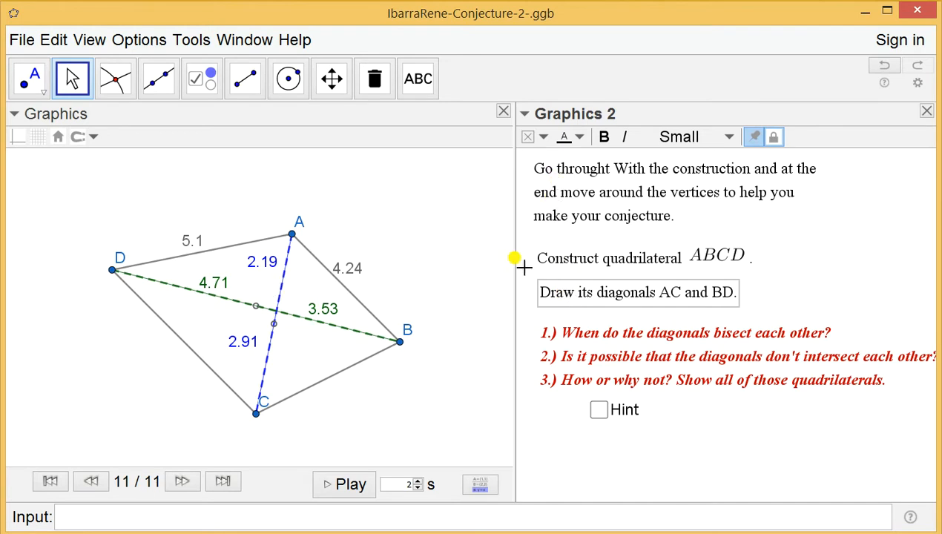
mouse_move(437, 310)
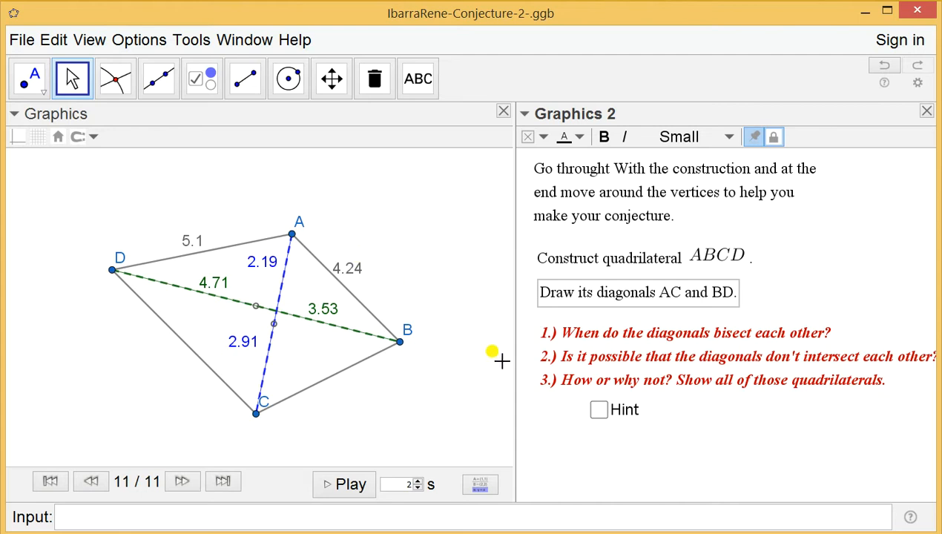
mouse_move(561, 354)
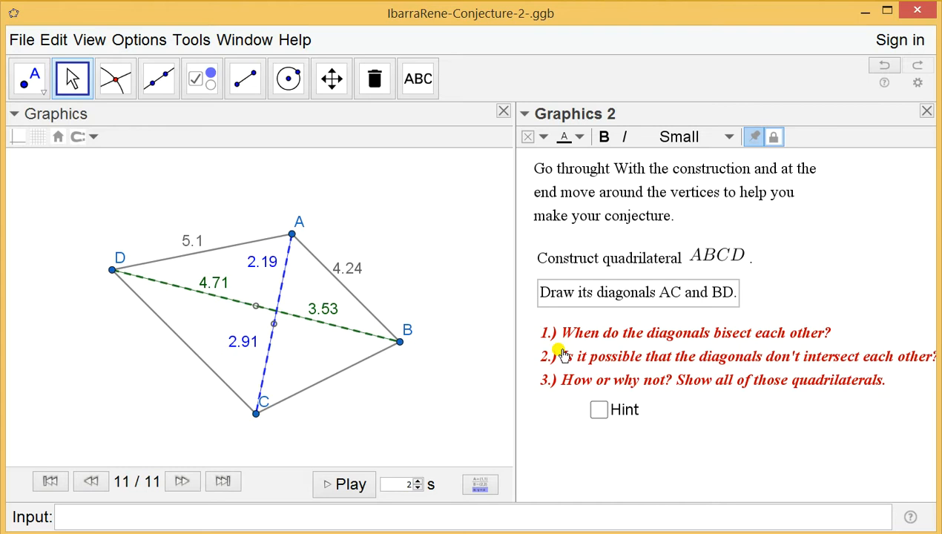
mouse_move(590, 332)
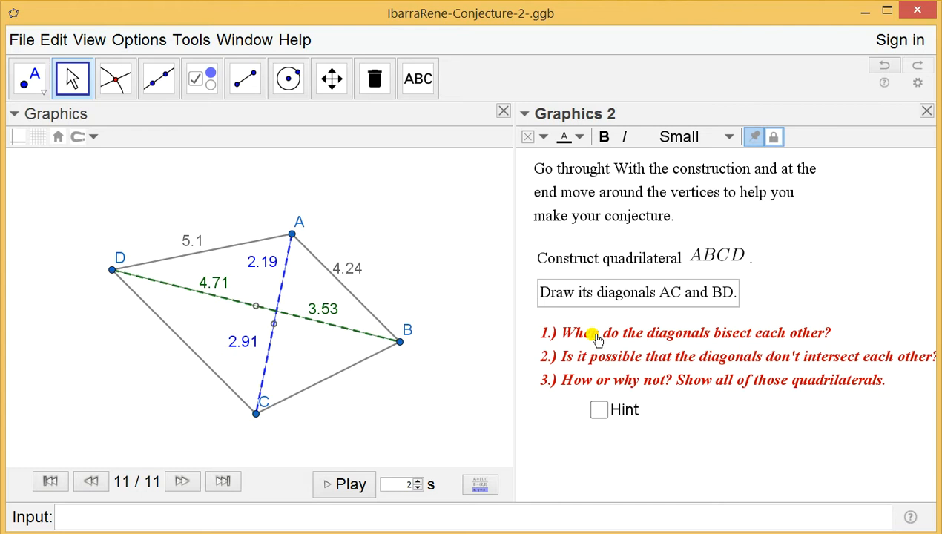
mouse_move(737, 347)
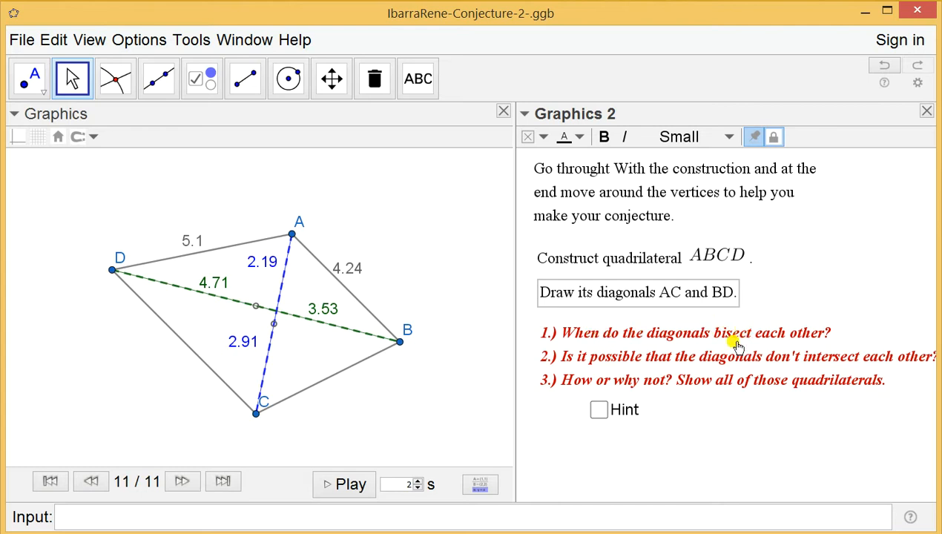
mouse_move(479, 361)
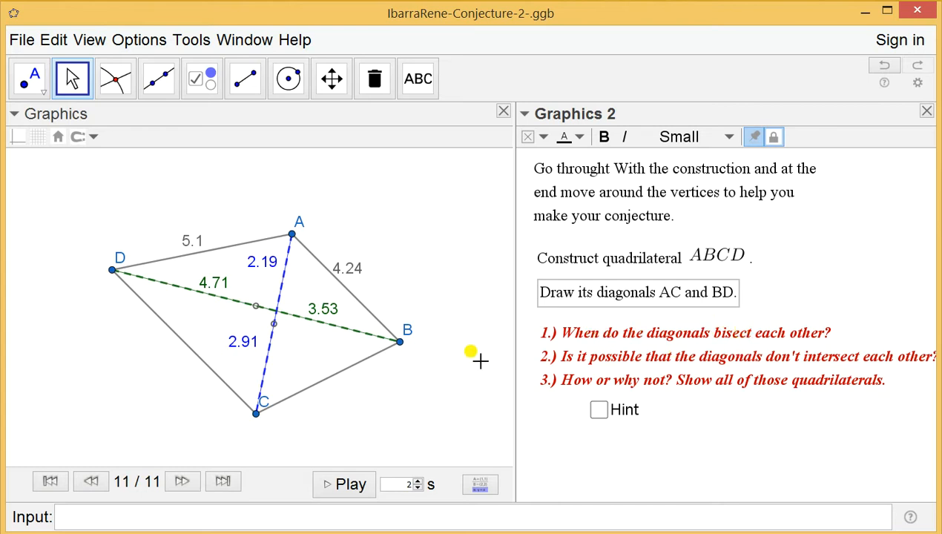
mouse_move(590, 348)
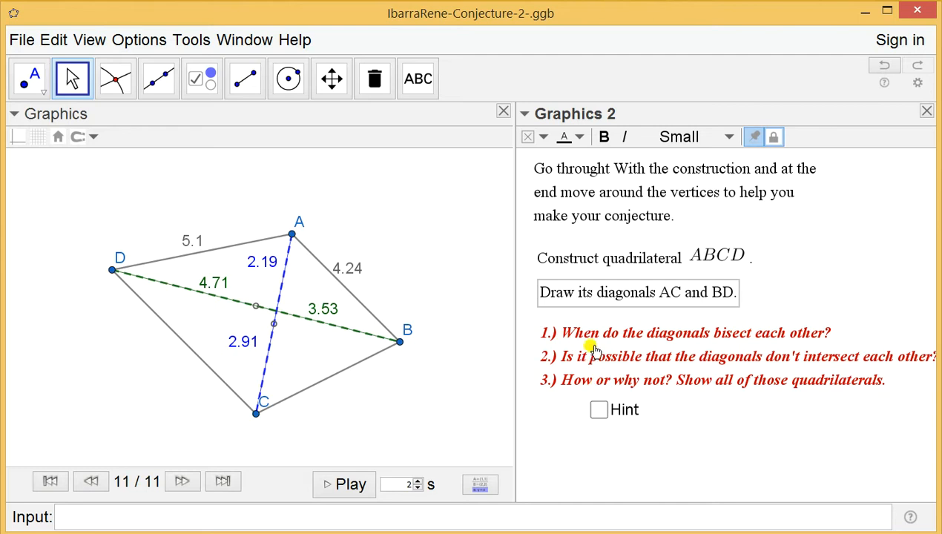
mouse_move(597, 364)
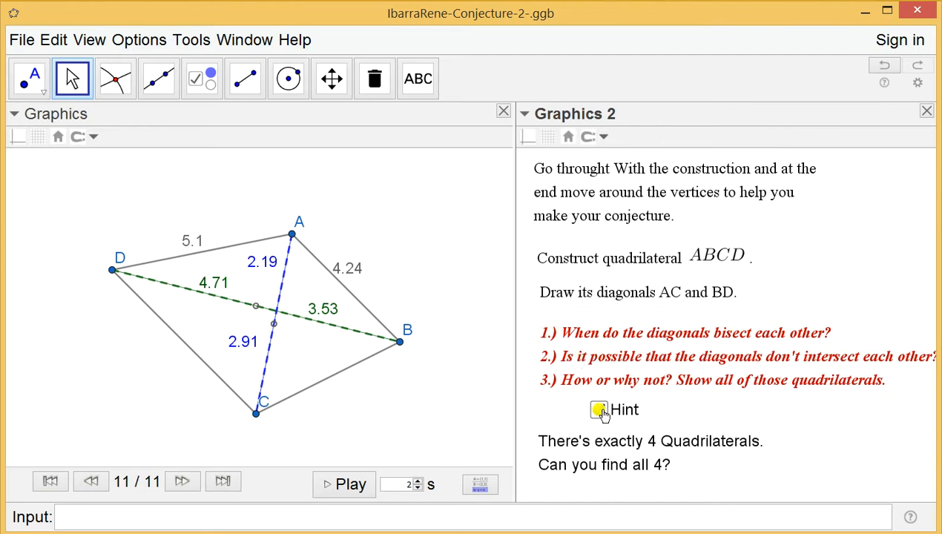
click(598, 409)
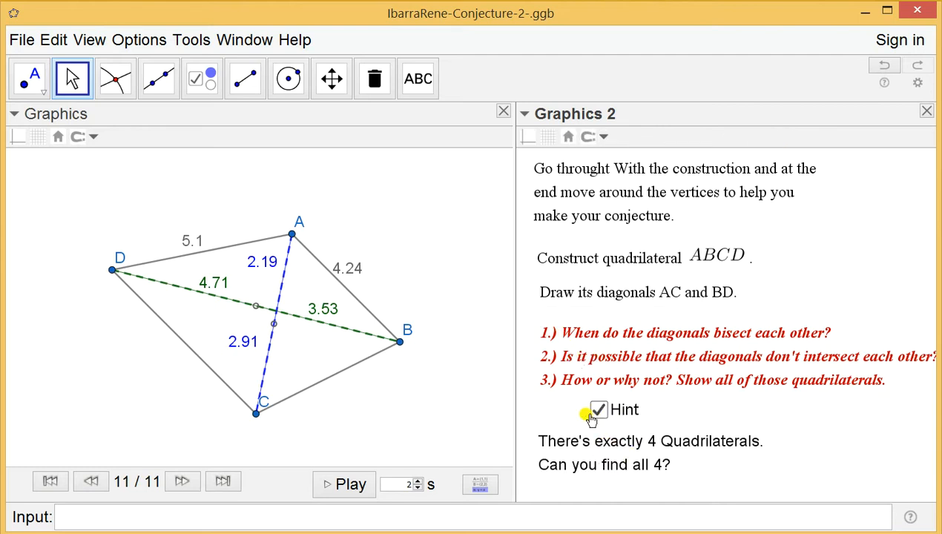
click(599, 409)
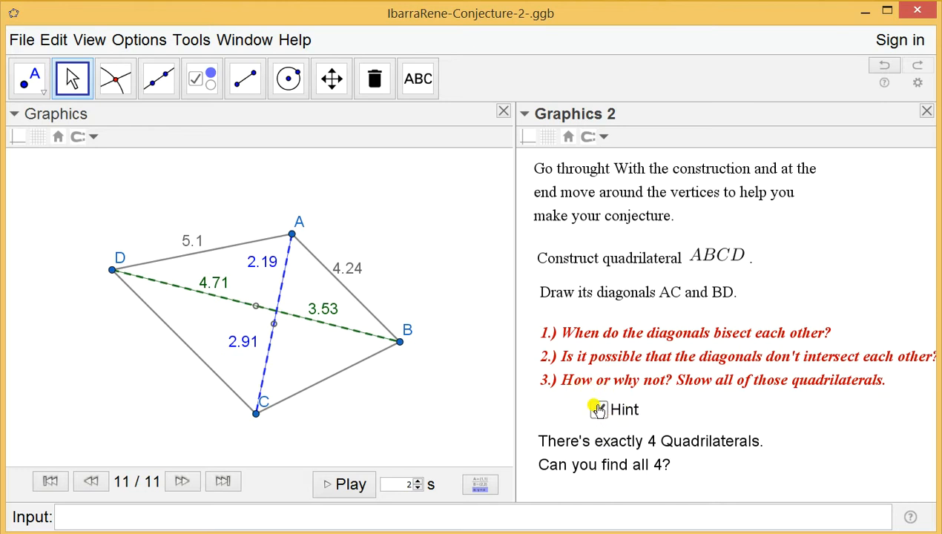
click(599, 409)
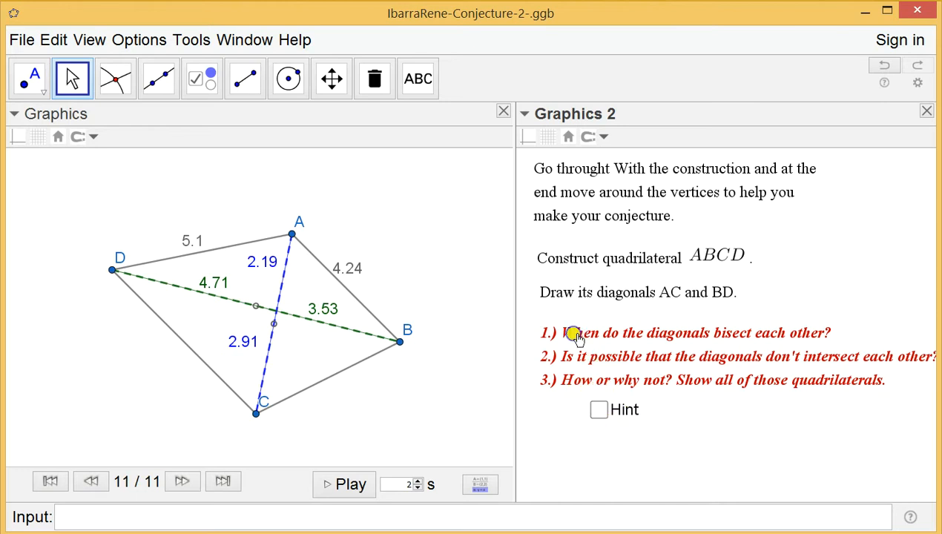
click(579, 333)
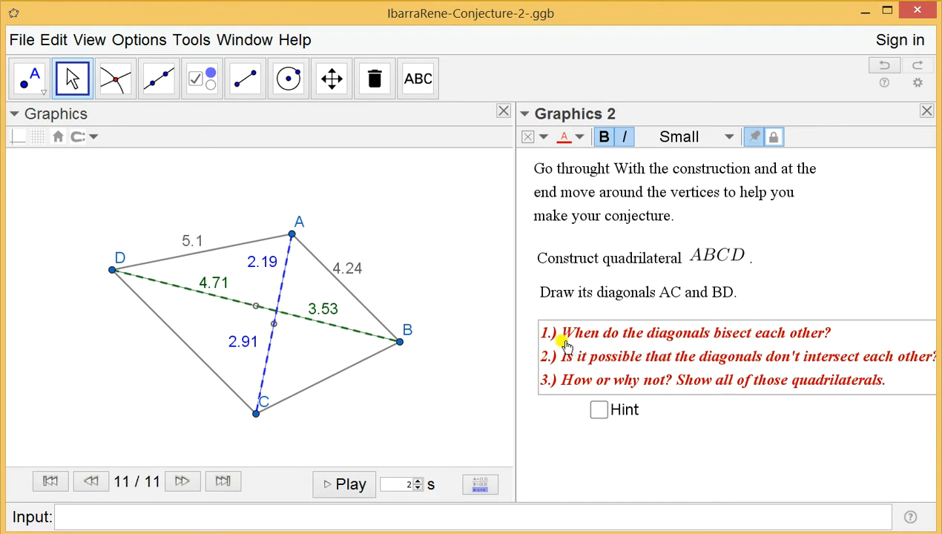
mouse_move(586, 360)
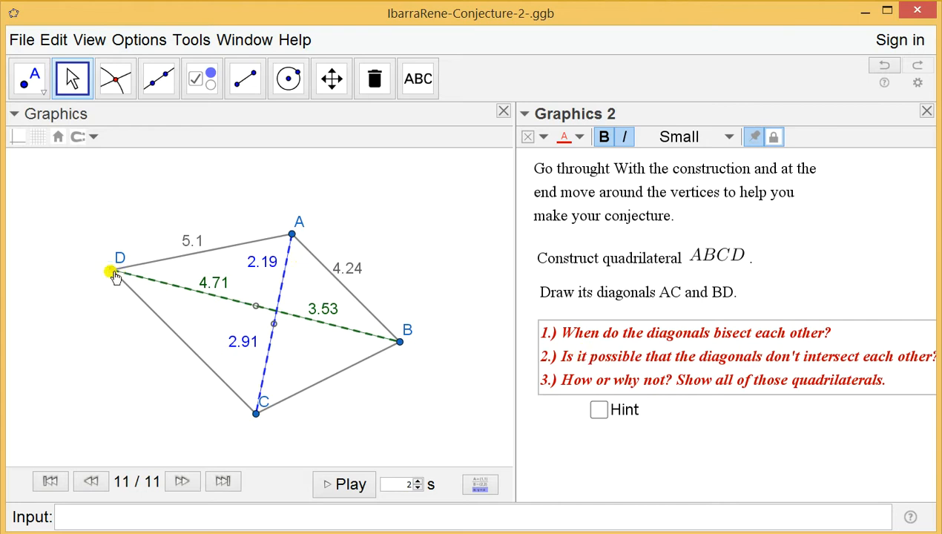
drag(115, 272, 170, 297)
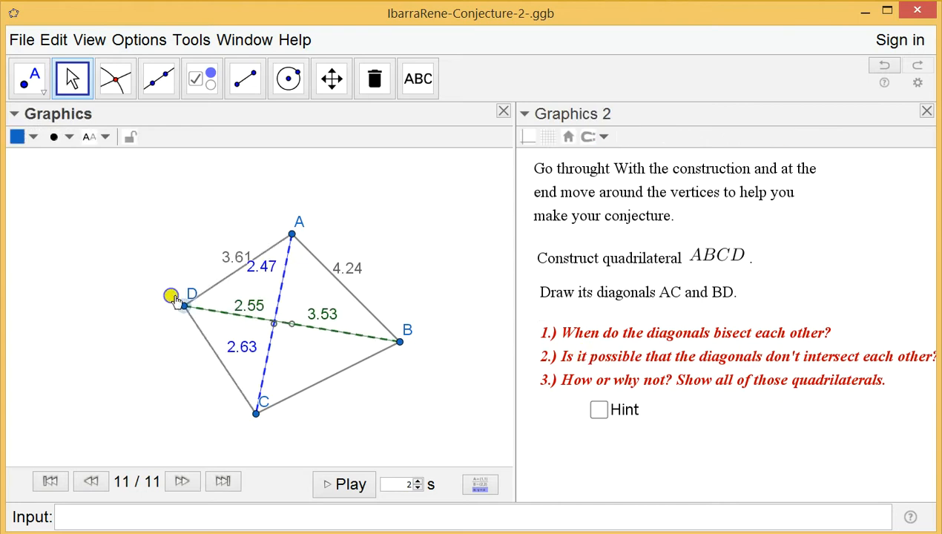
drag(399, 341, 371, 333)
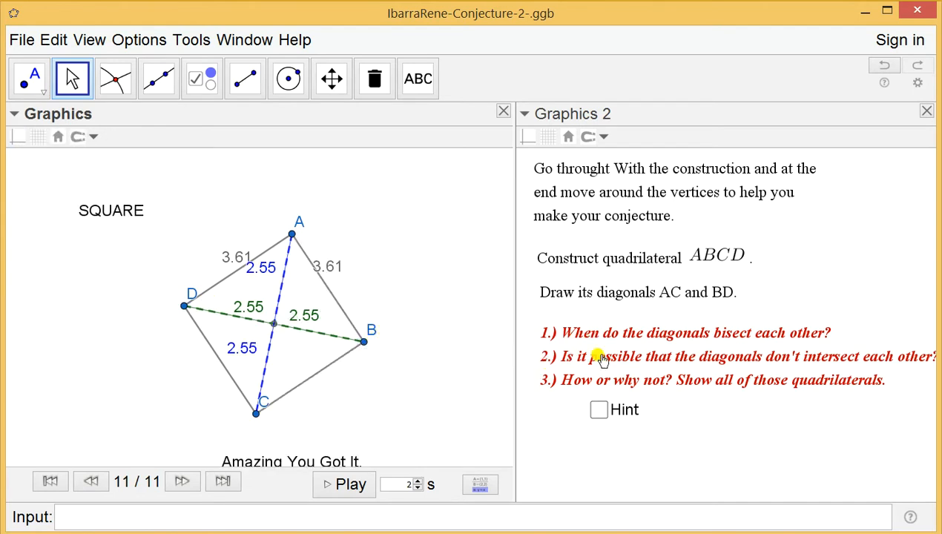
mouse_move(614, 358)
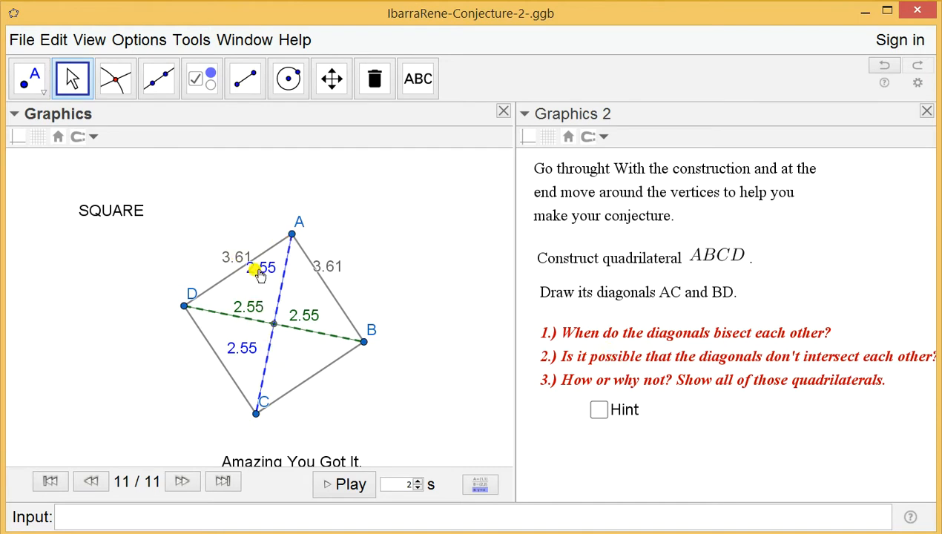
mouse_move(258, 392)
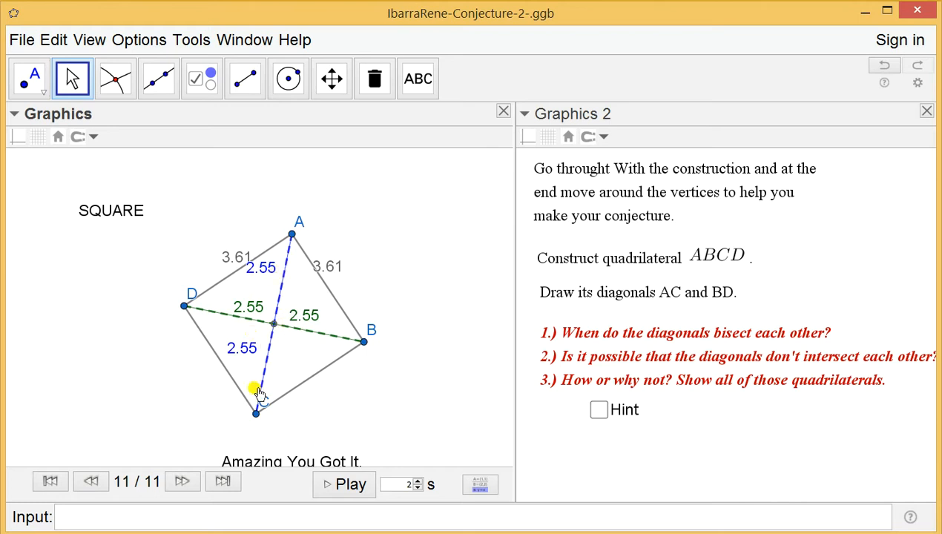
mouse_move(582, 349)
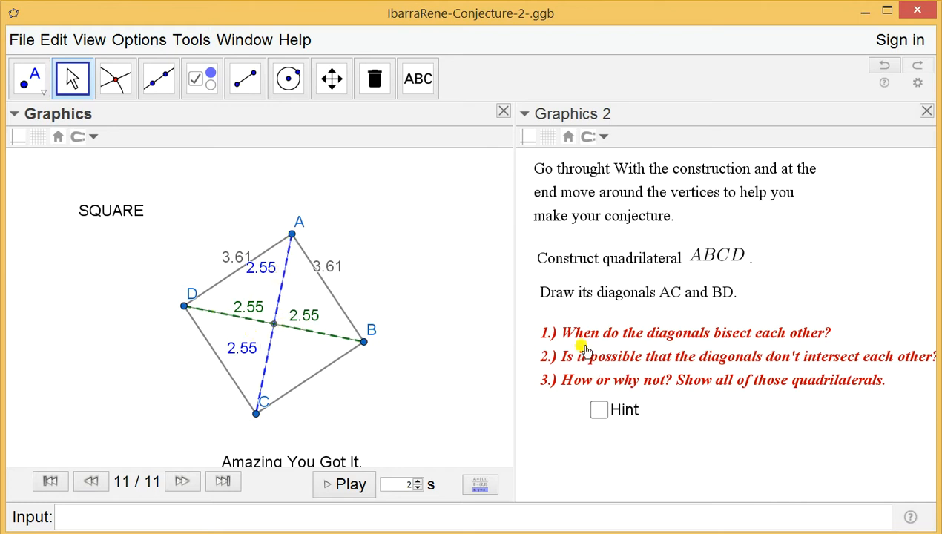
mouse_move(627, 341)
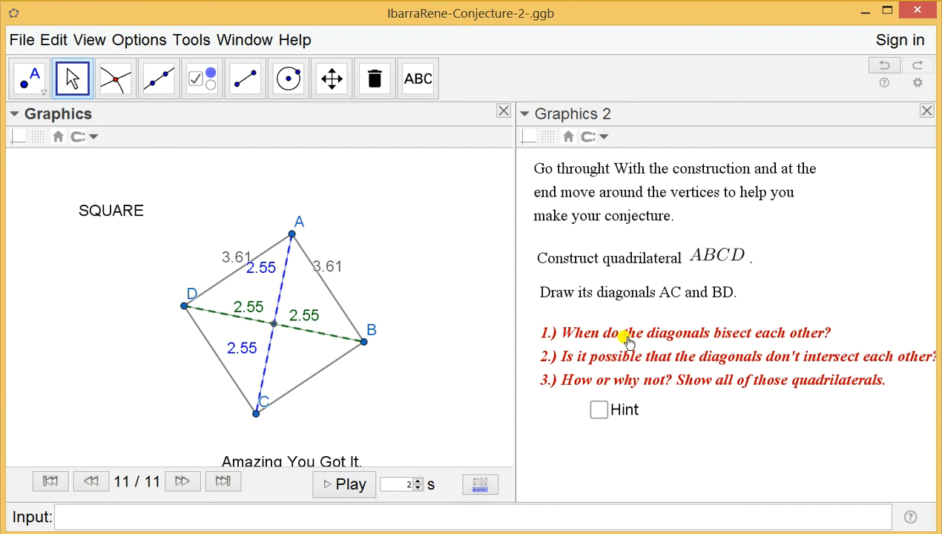
mouse_move(647, 339)
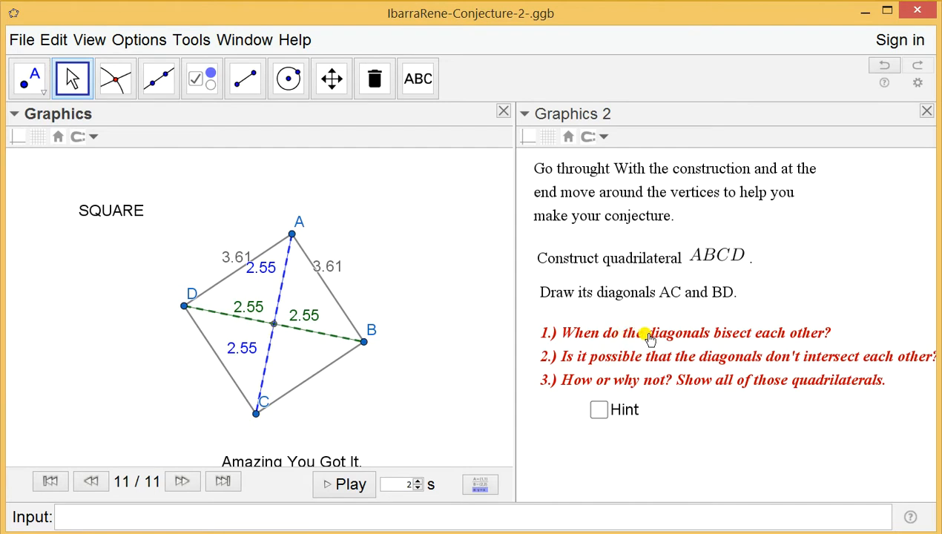
mouse_move(584, 256)
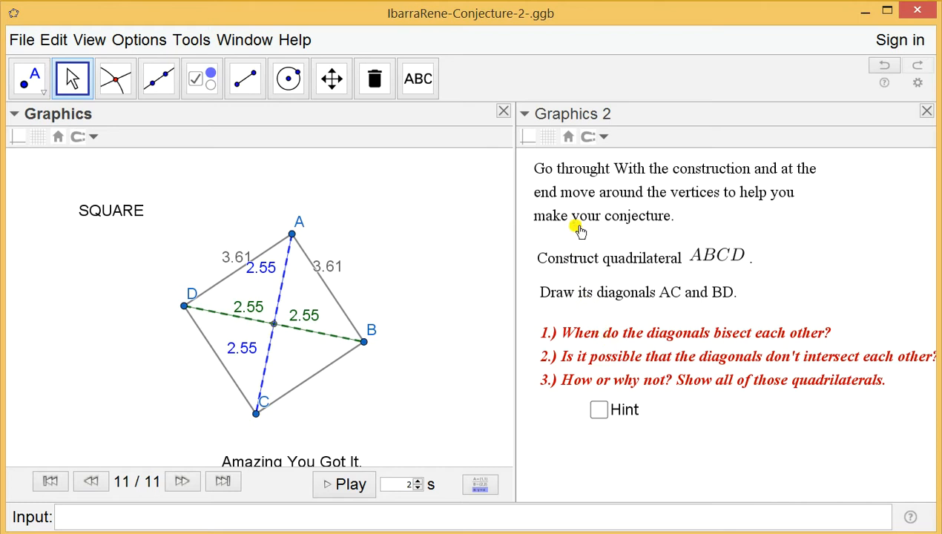
mouse_move(635, 308)
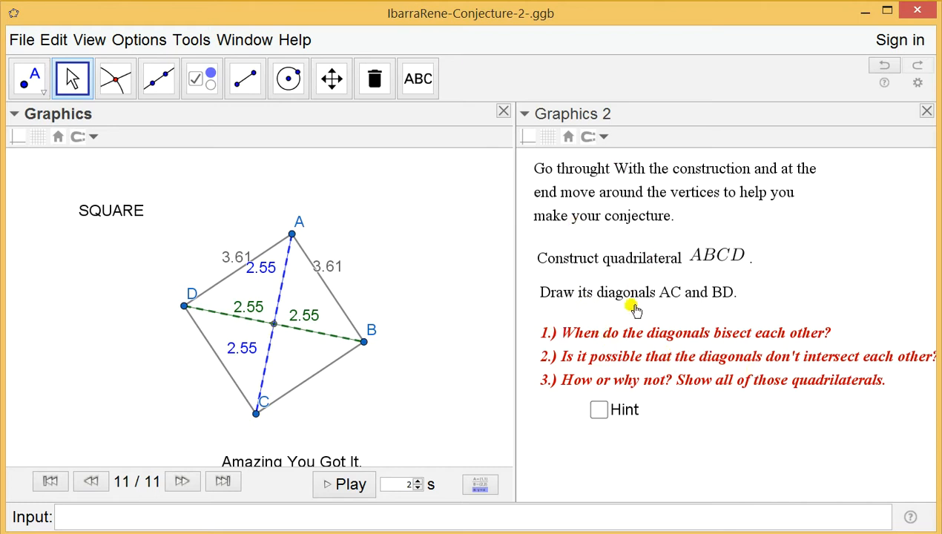
mouse_move(297, 297)
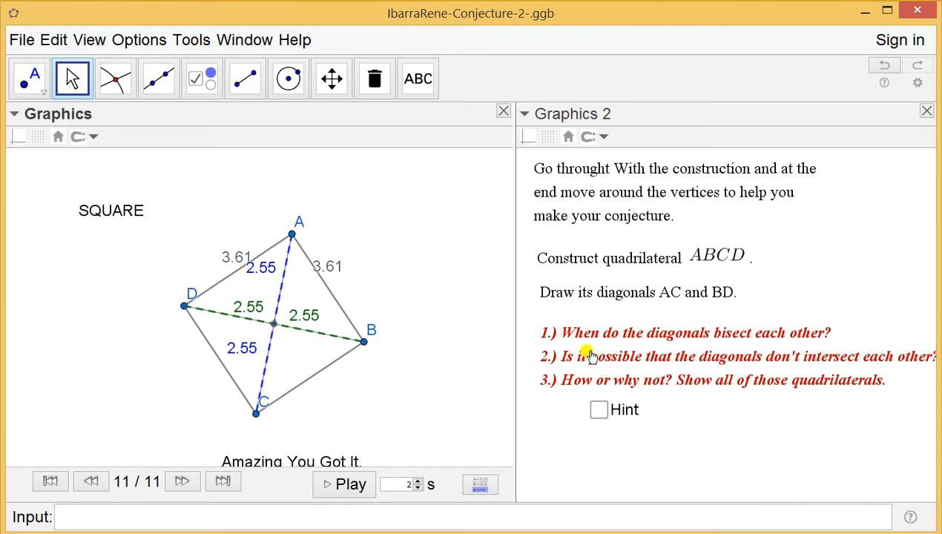
mouse_move(587, 353)
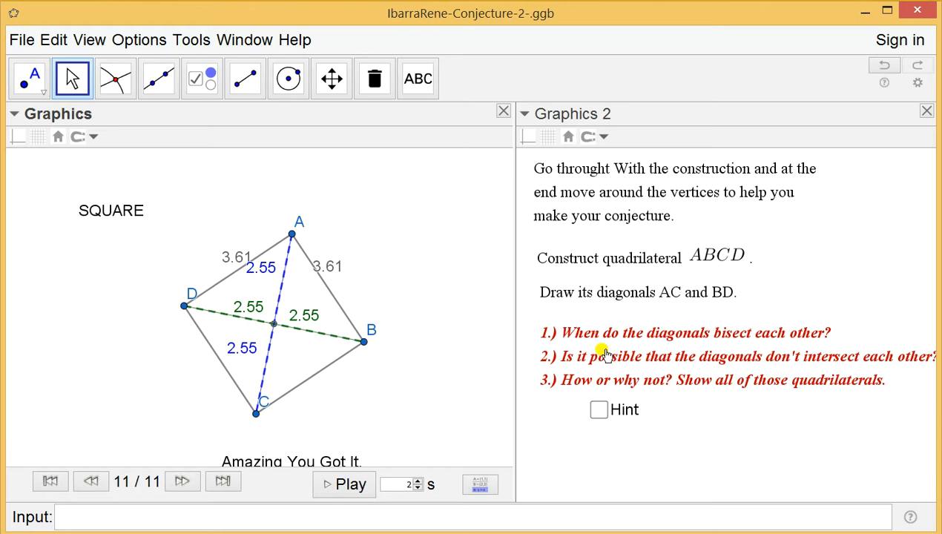
mouse_move(597, 343)
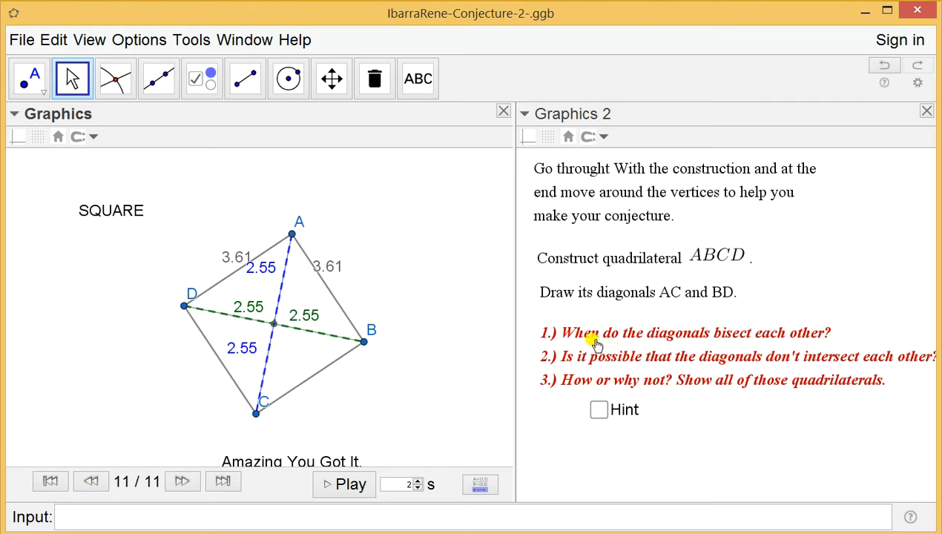
mouse_move(672, 352)
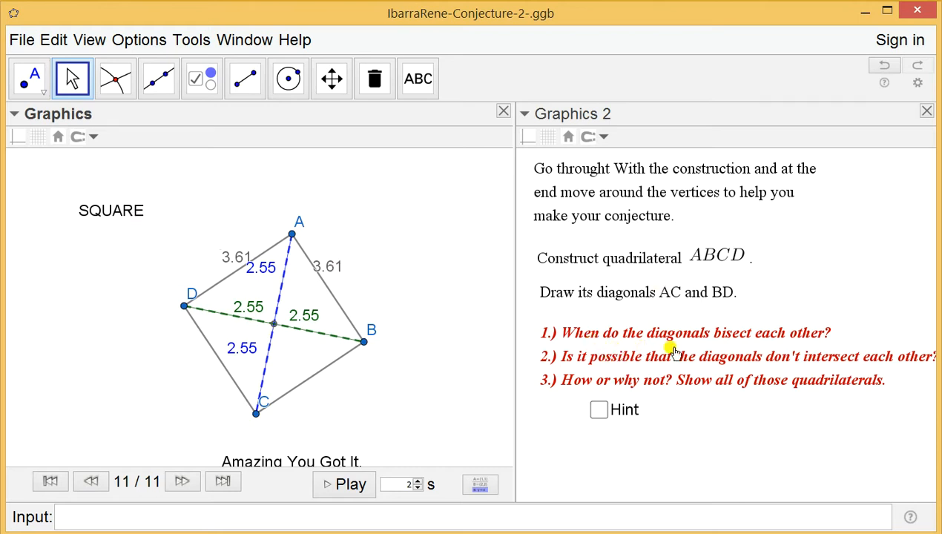
mouse_move(701, 407)
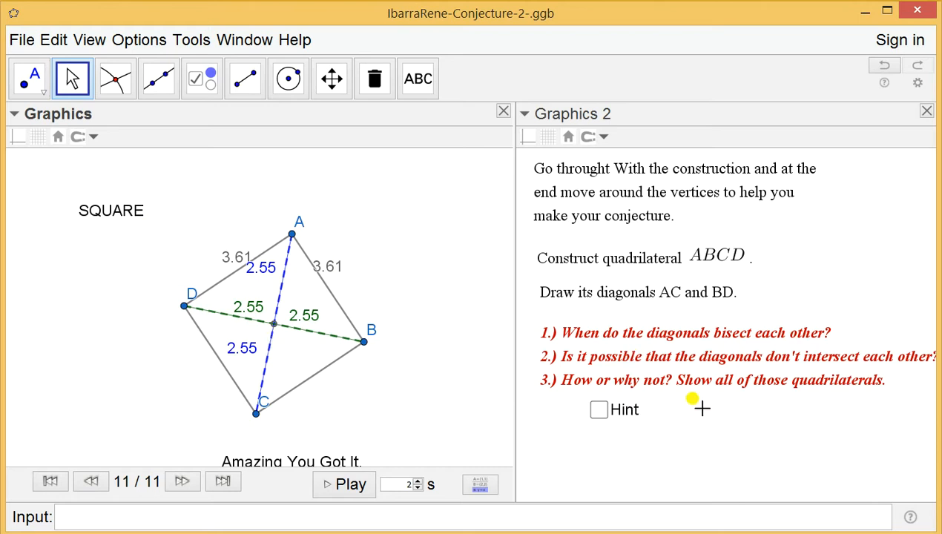
mouse_move(642, 364)
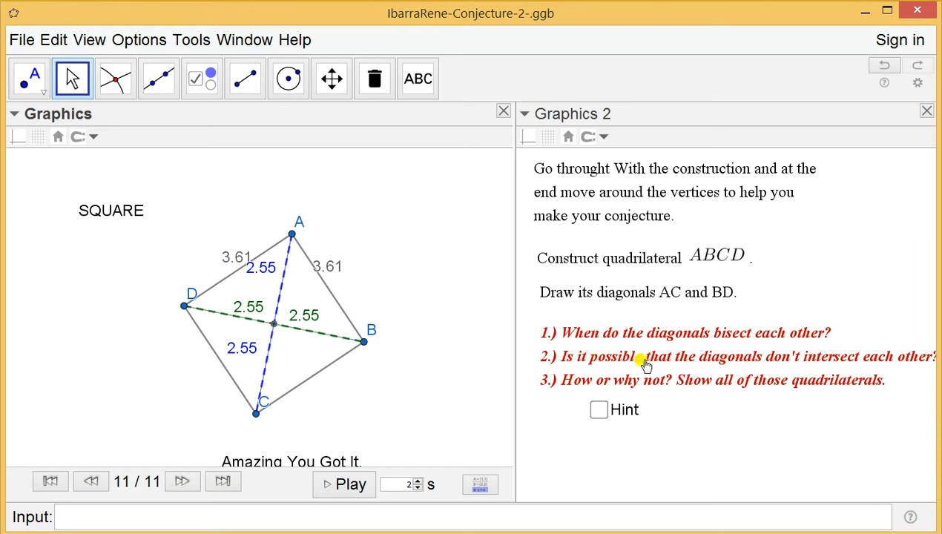
mouse_move(582, 360)
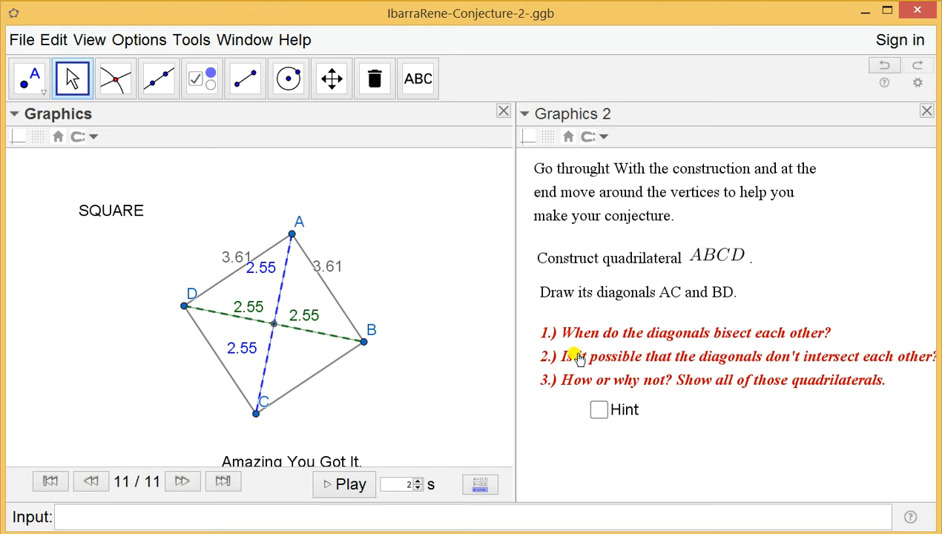
mouse_move(679, 353)
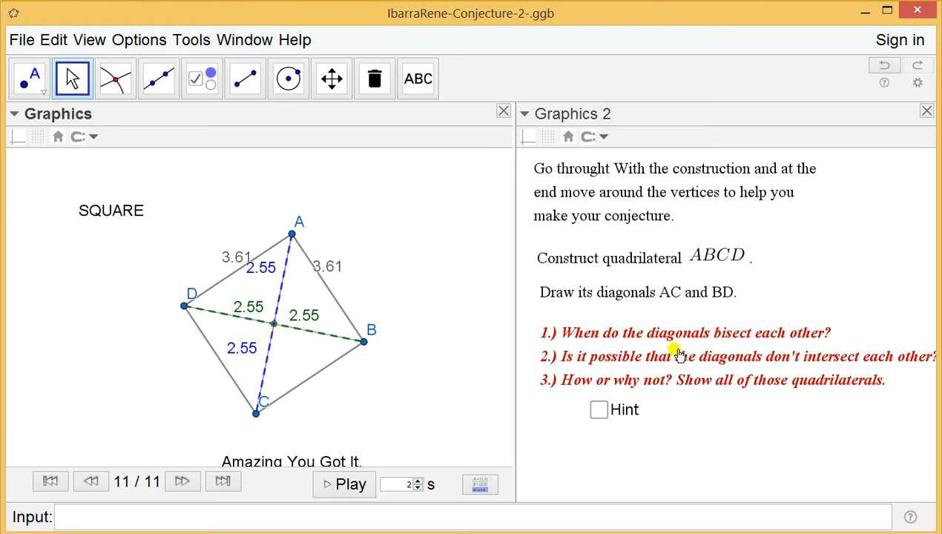
mouse_move(226, 275)
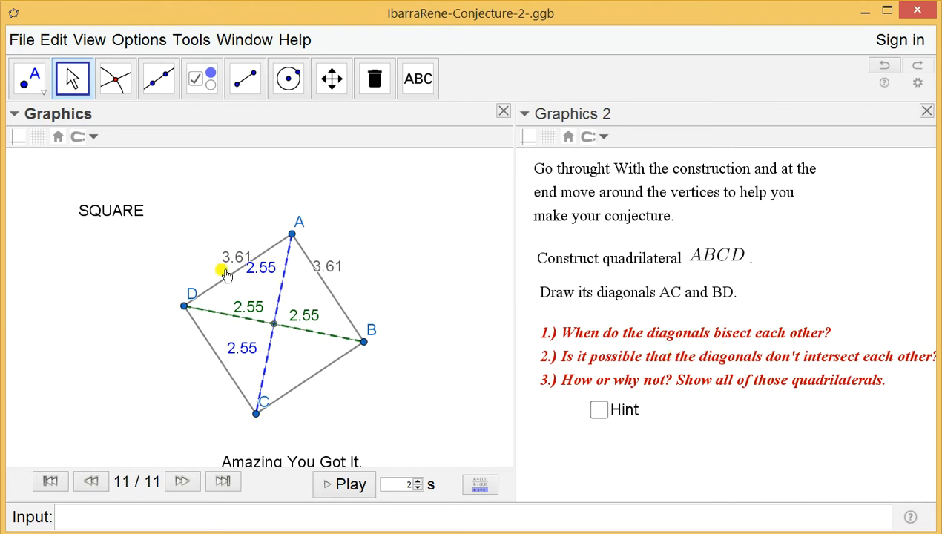
click(111, 211)
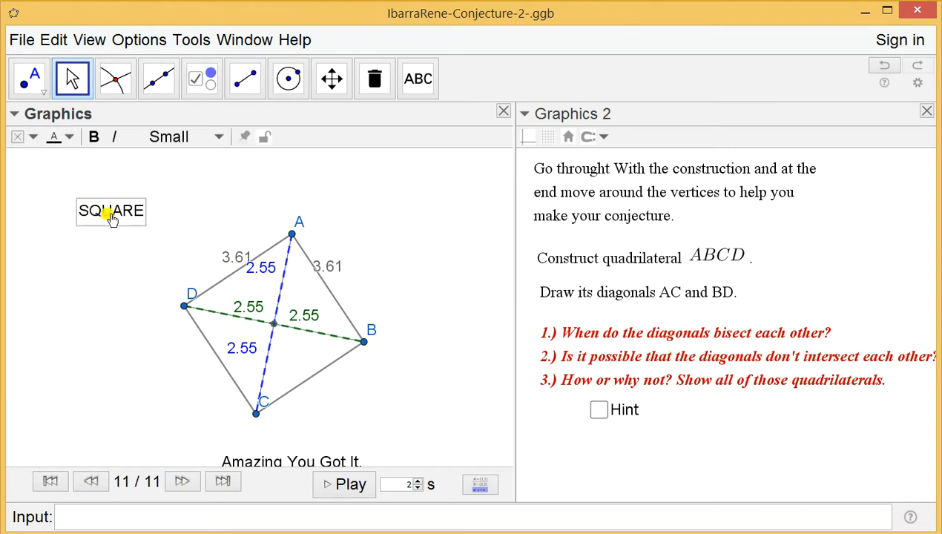
mouse_move(184, 307)
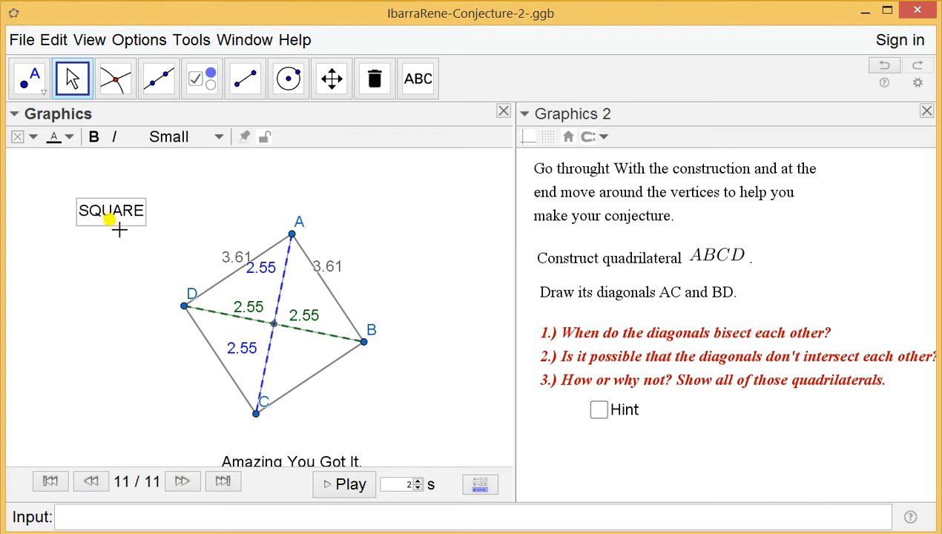
mouse_move(111, 221)
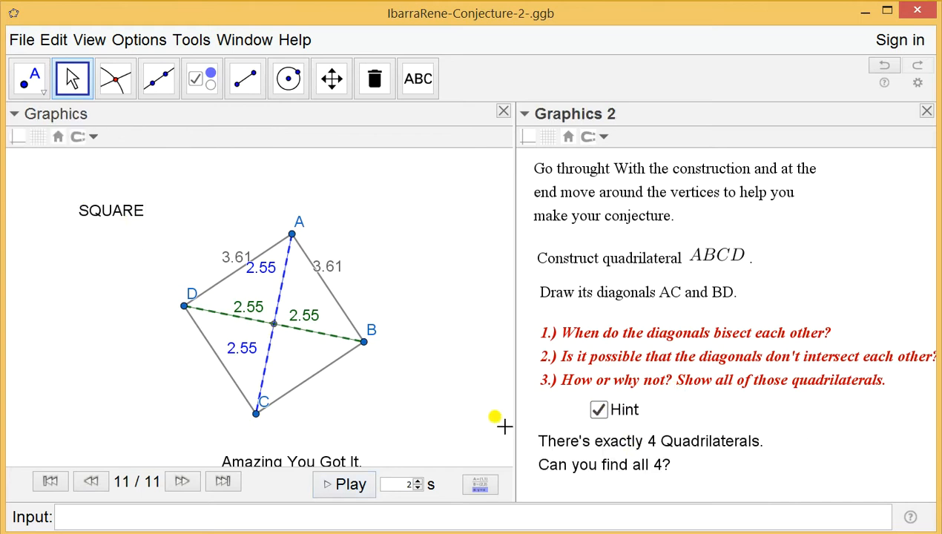
mouse_move(104, 226)
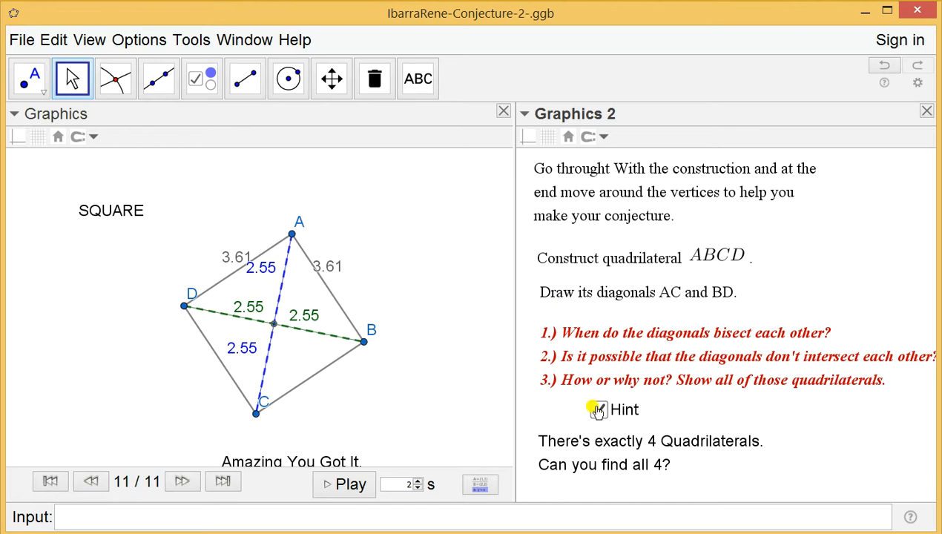
click(599, 410)
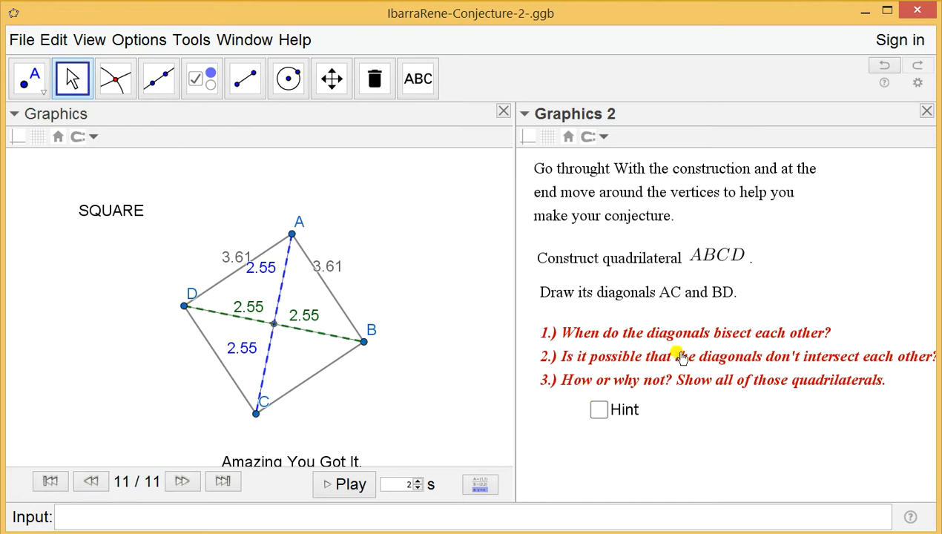
mouse_move(791, 367)
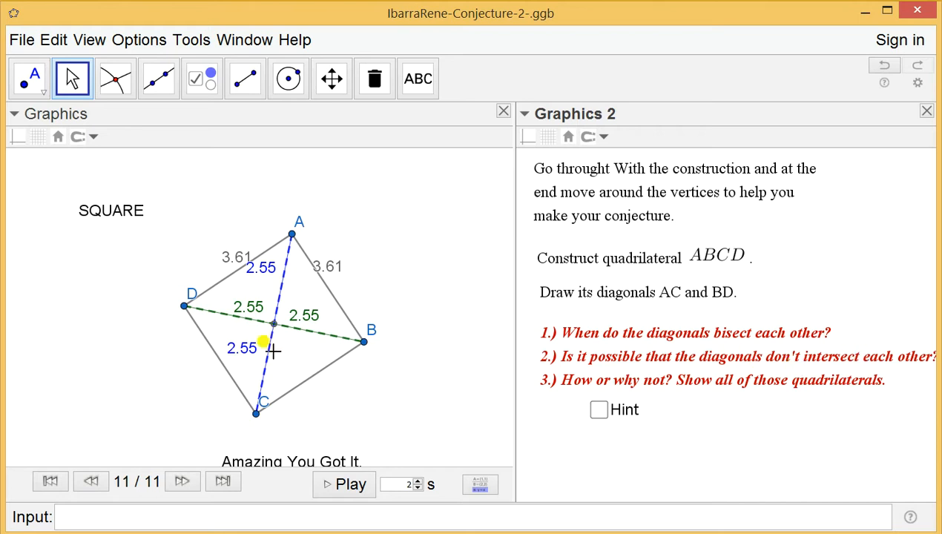
drag(364, 341, 296, 330)
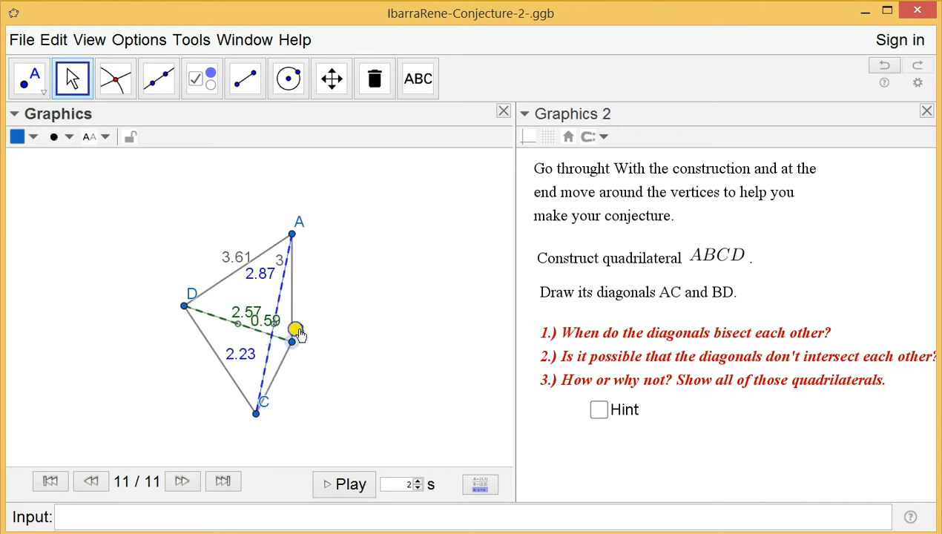
drag(295, 331, 256, 306)
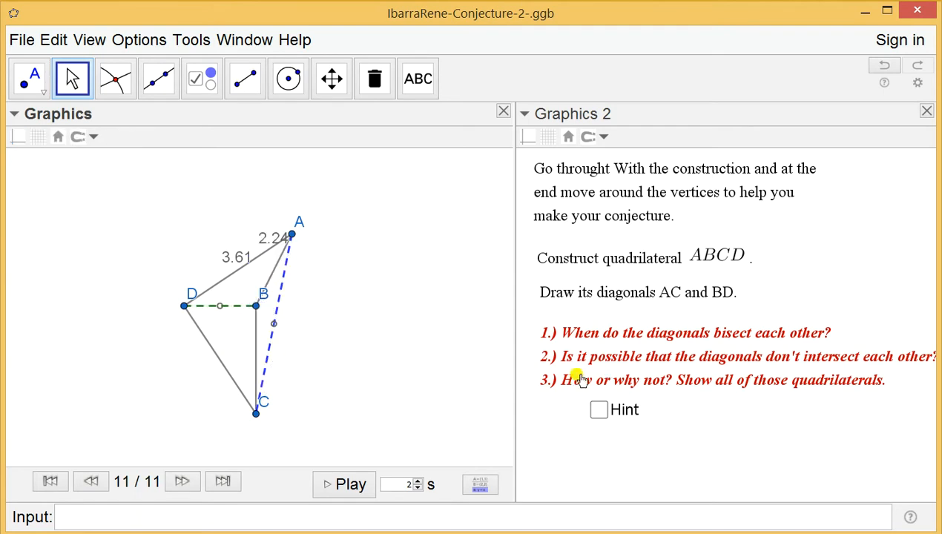
mouse_move(256, 308)
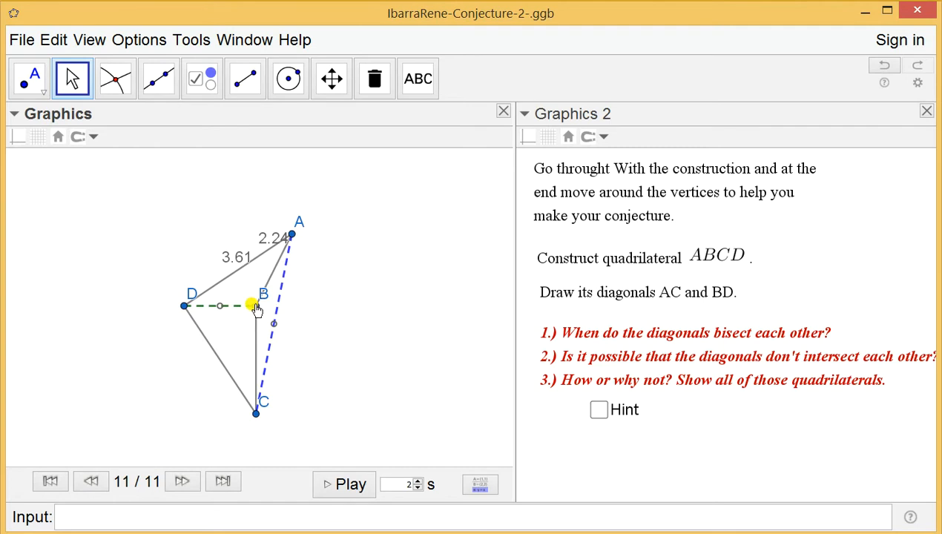
click(256, 306)
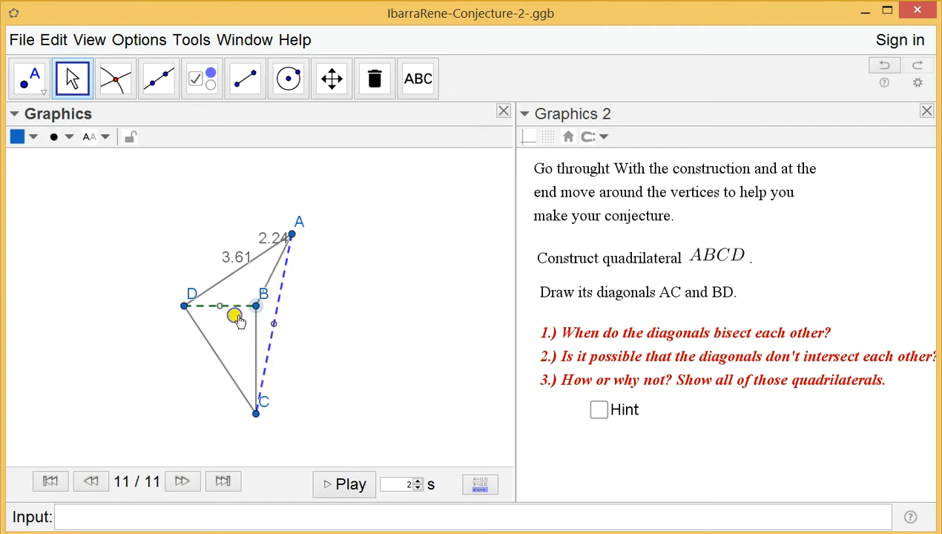
drag(256, 305, 330, 333)
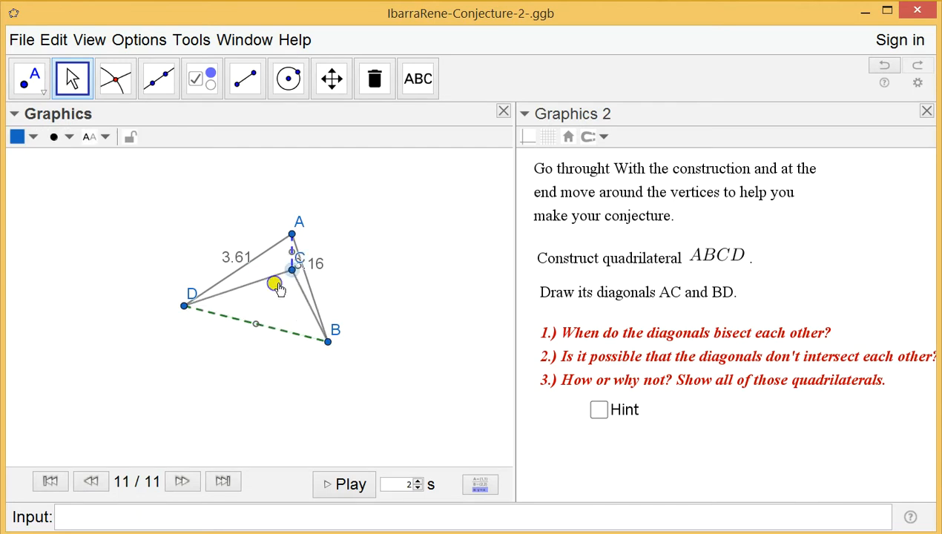
drag(276, 285, 267, 295)
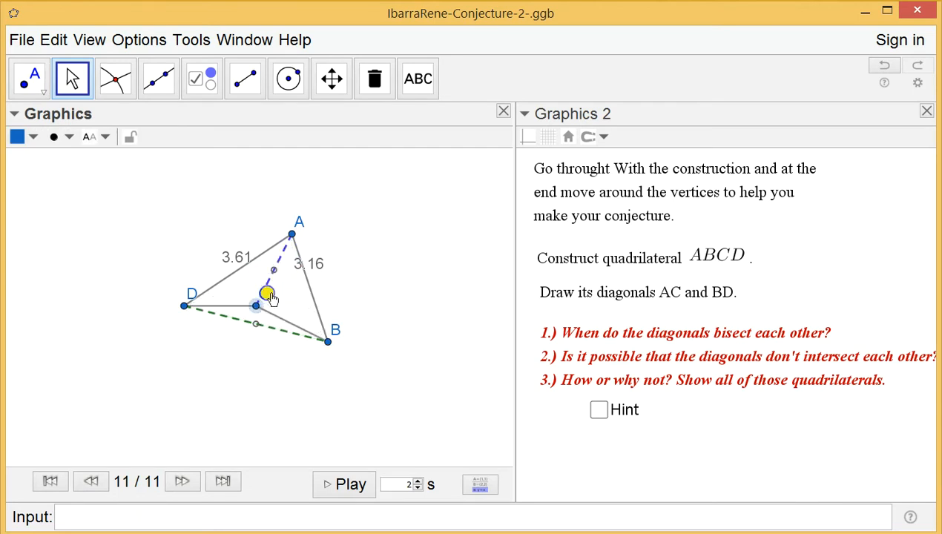
drag(266, 294, 255, 340)
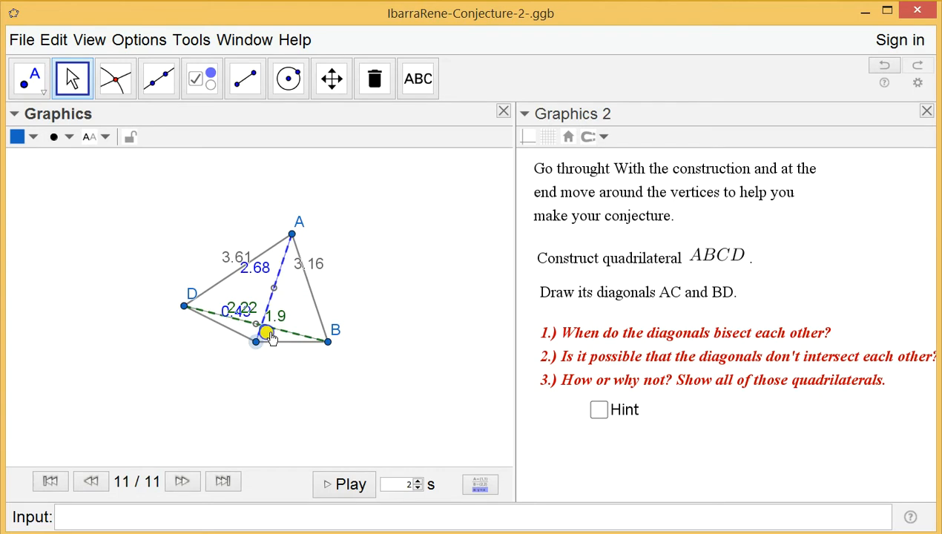
drag(256, 341, 256, 414)
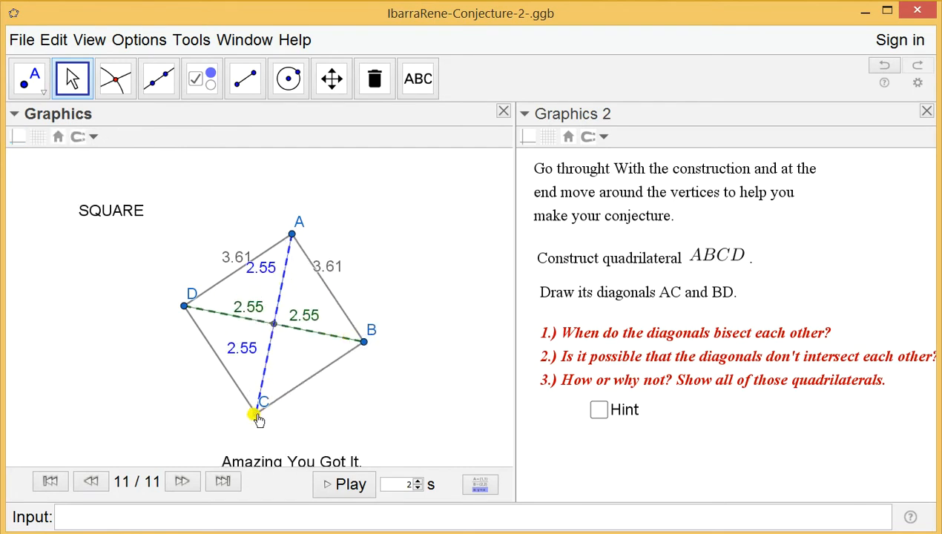
- Drag vertices C and B until ABCD is labelled Parallelogram with 'Amazing You Got It.'
drag(264, 413, 256, 290)
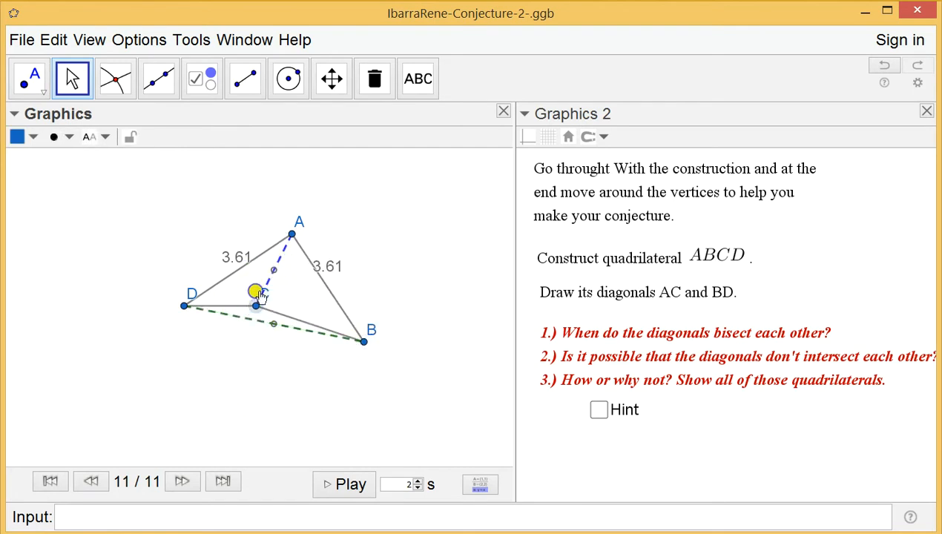
drag(256, 291, 258, 379)
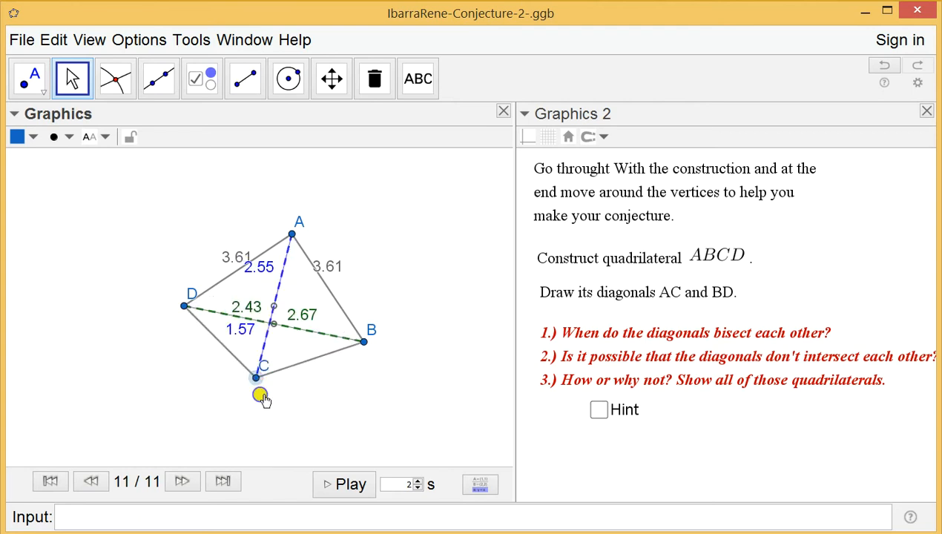
drag(363, 341, 260, 306)
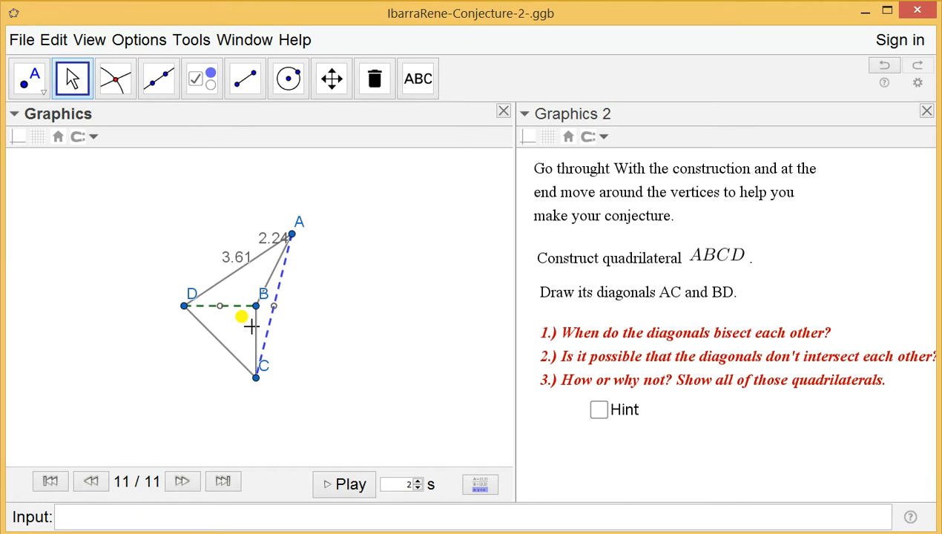
click(253, 307)
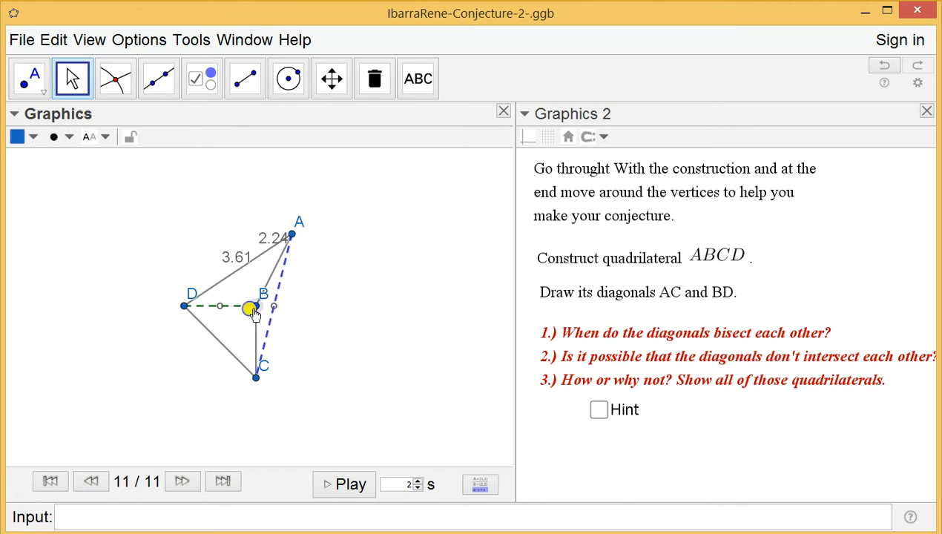
drag(254, 307, 371, 304)
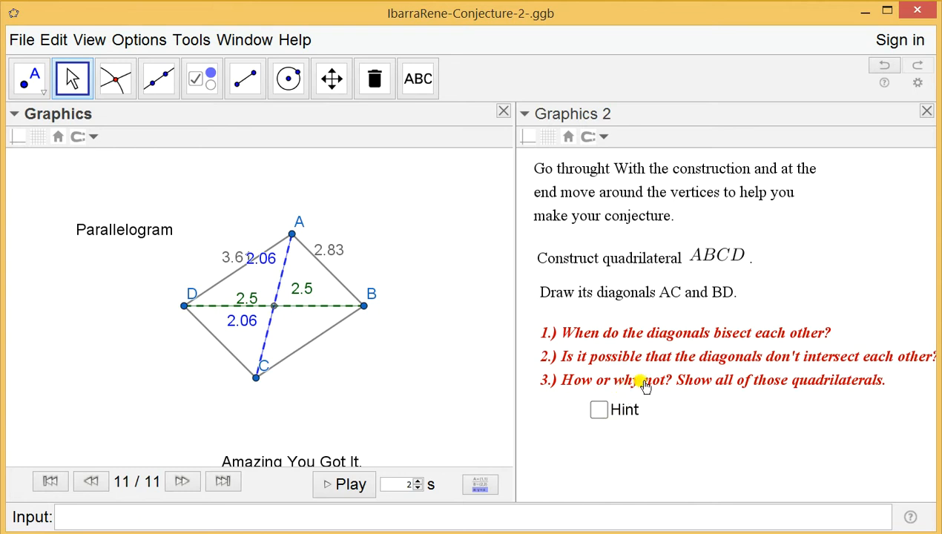
mouse_move(651, 387)
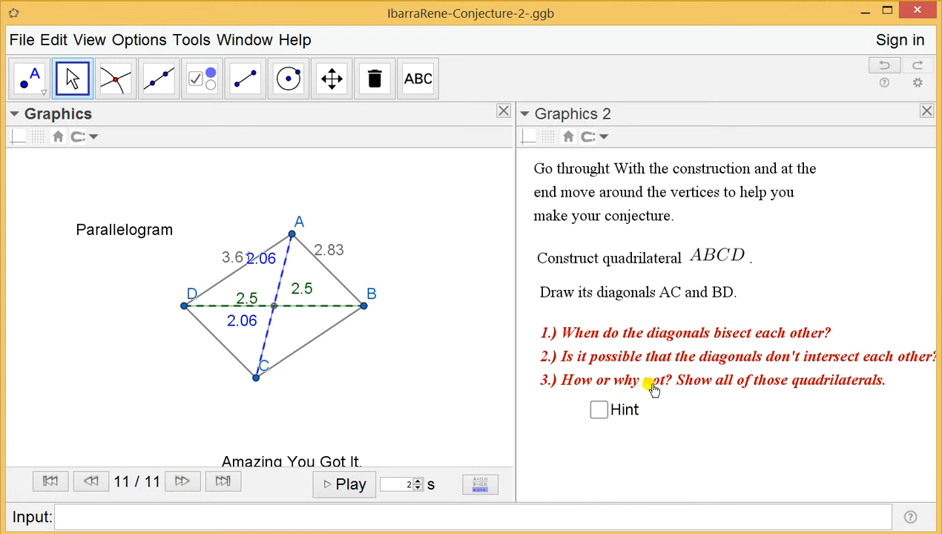
mouse_move(651, 373)
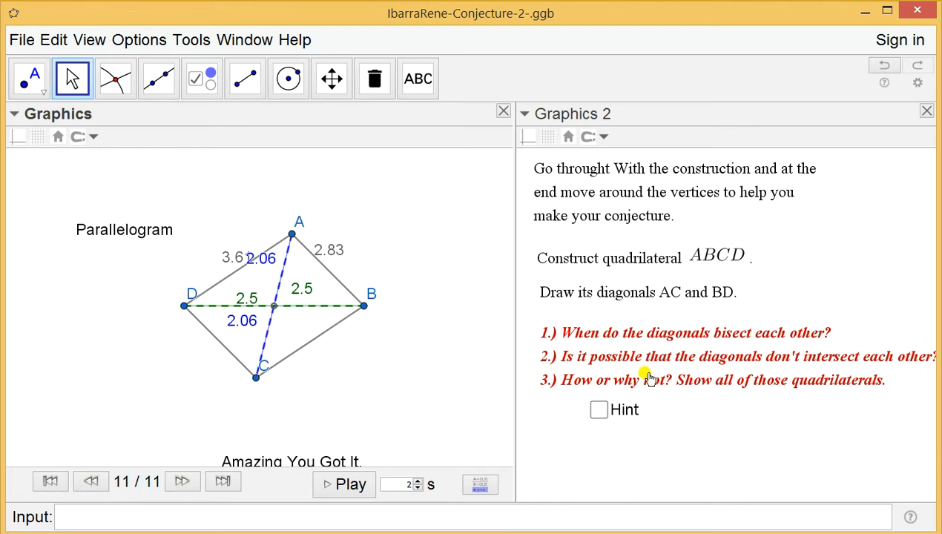
mouse_move(558, 396)
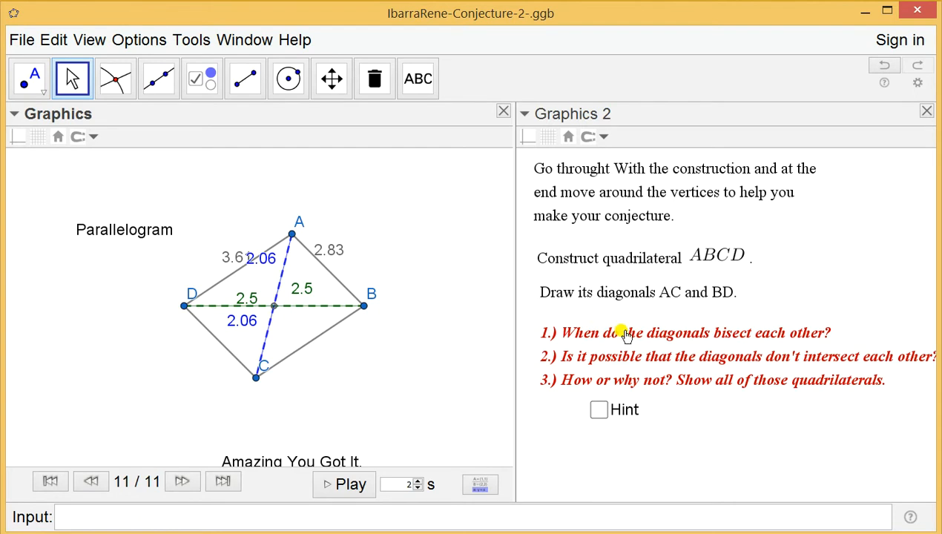
mouse_move(639, 337)
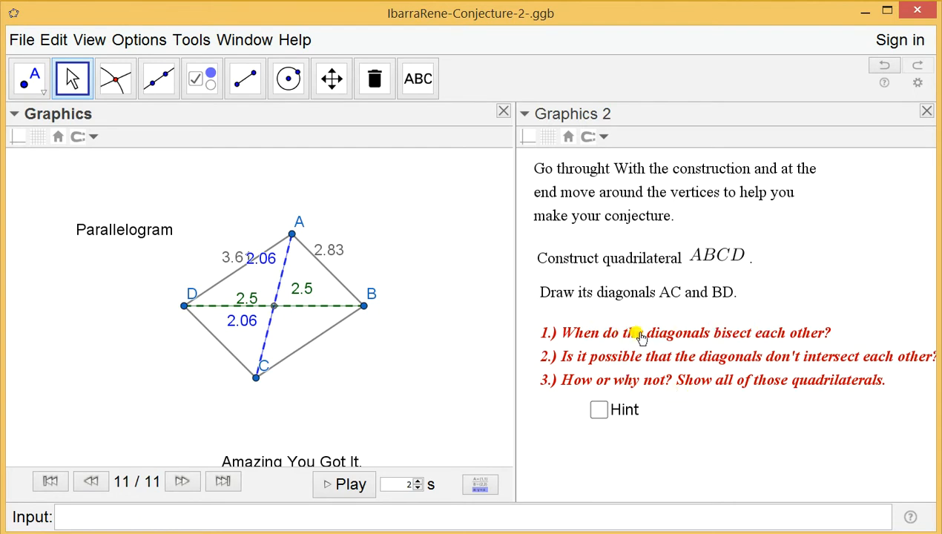
mouse_move(640, 382)
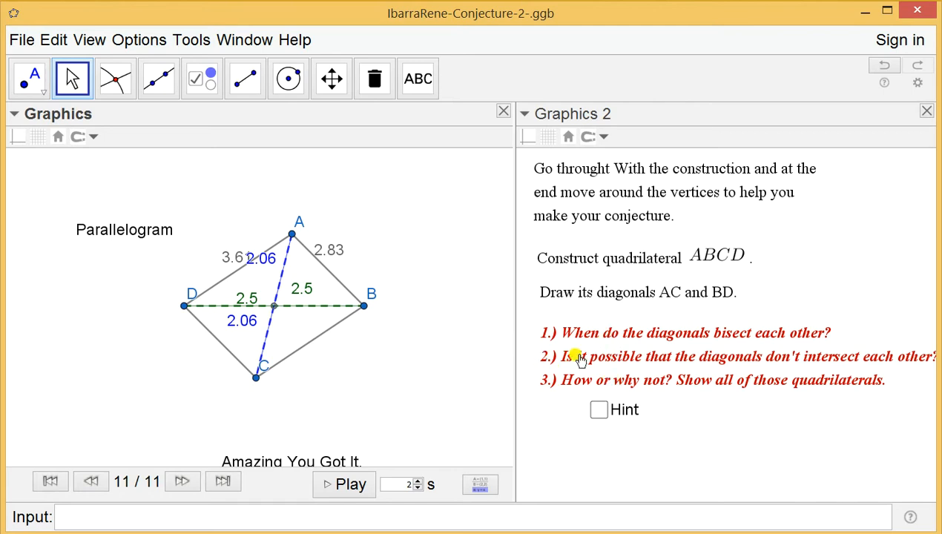
mouse_move(562, 360)
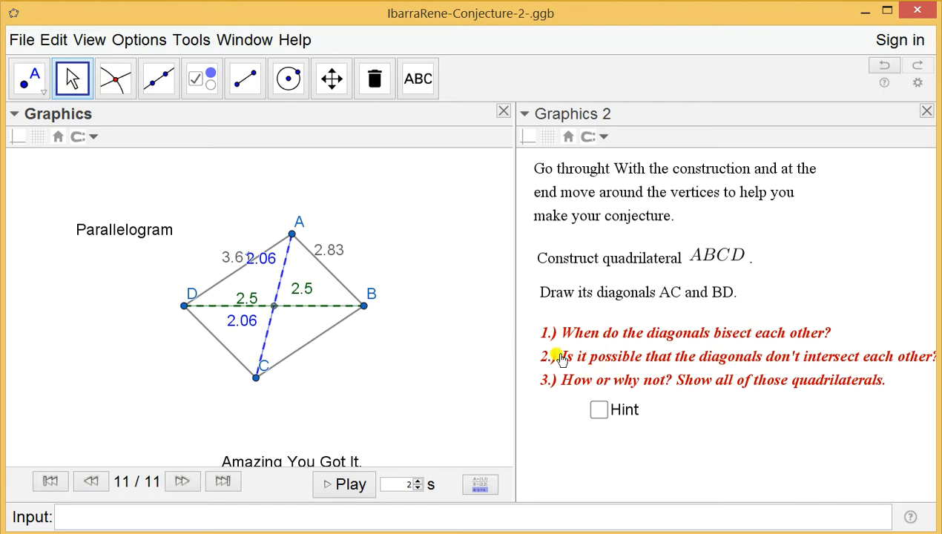
mouse_move(631, 365)
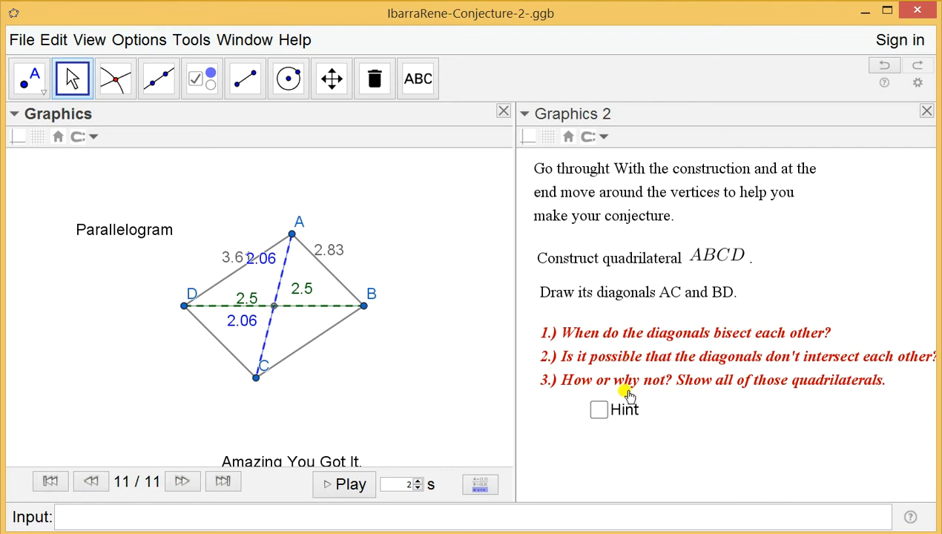
mouse_move(627, 381)
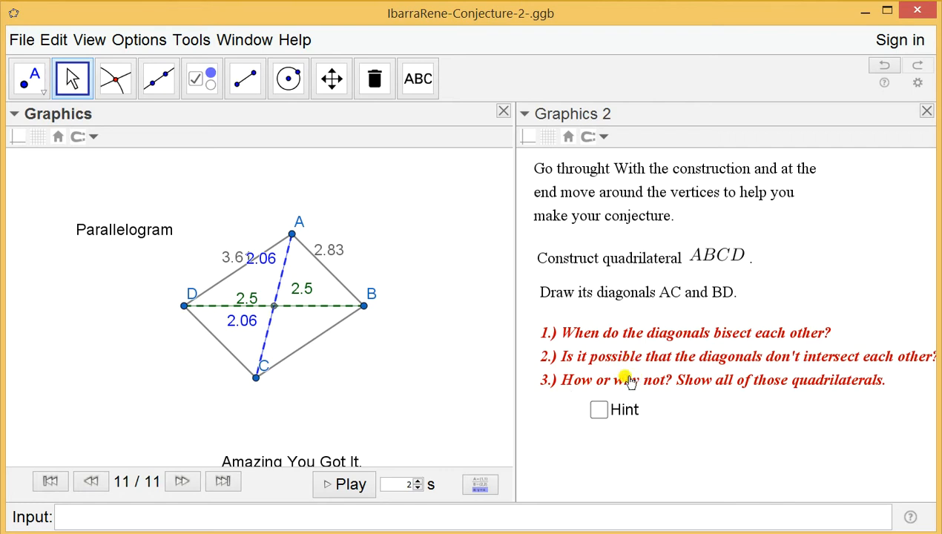
mouse_move(605, 356)
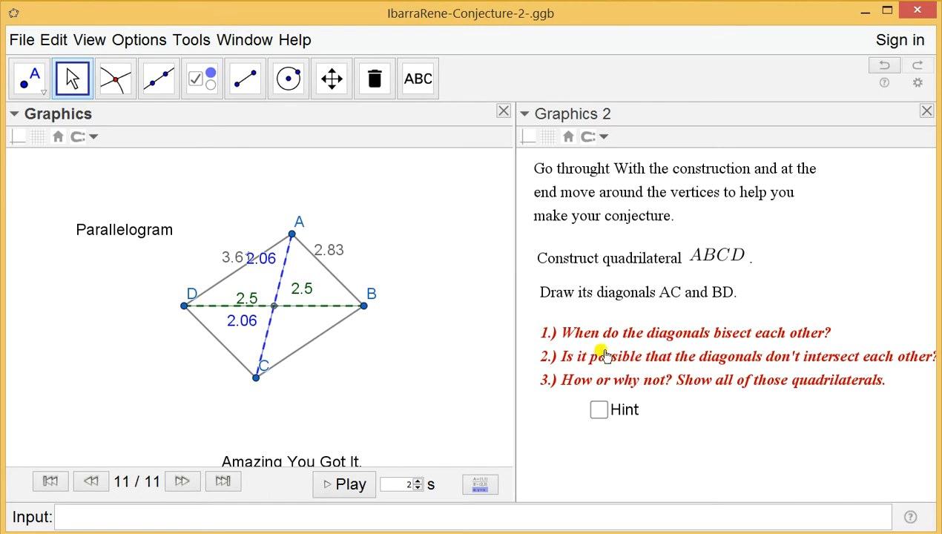
mouse_move(716, 383)
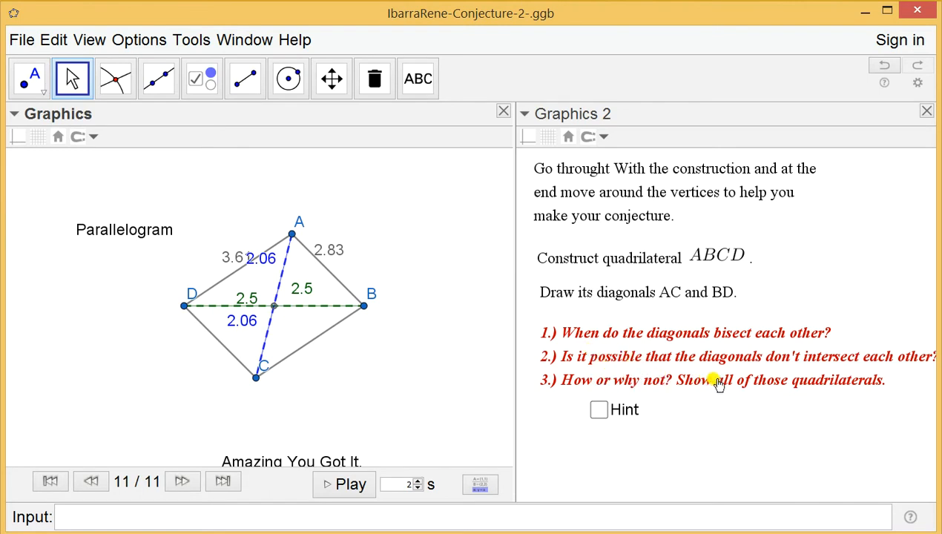
mouse_move(778, 390)
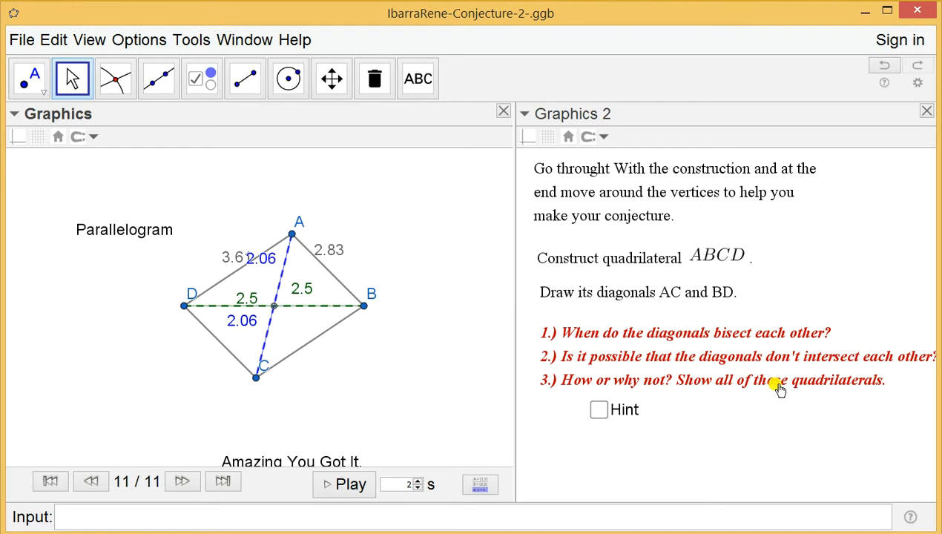
mouse_move(619, 364)
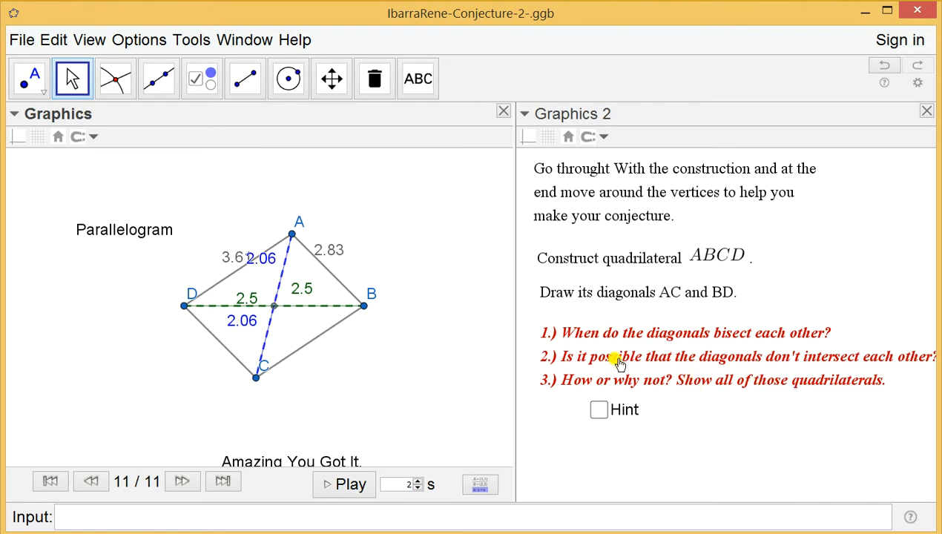
mouse_move(681, 386)
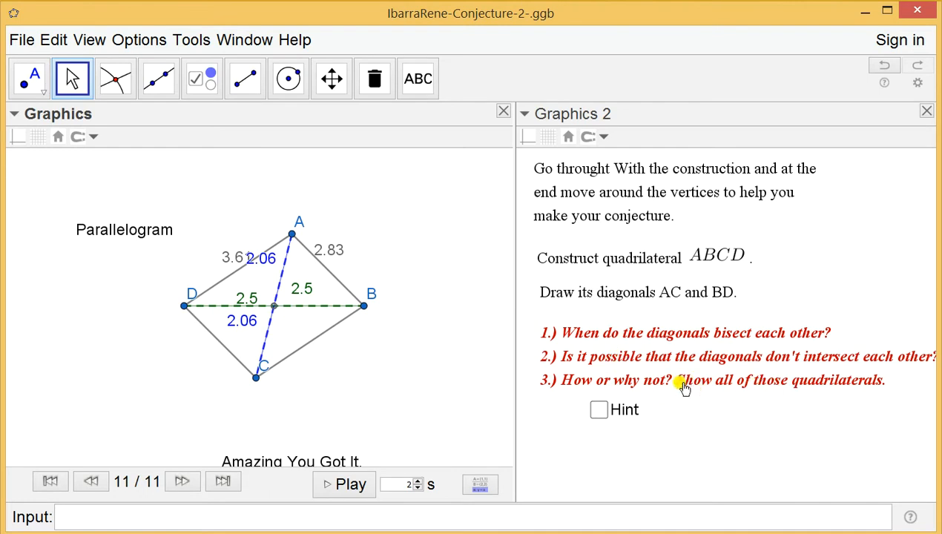
mouse_move(651, 359)
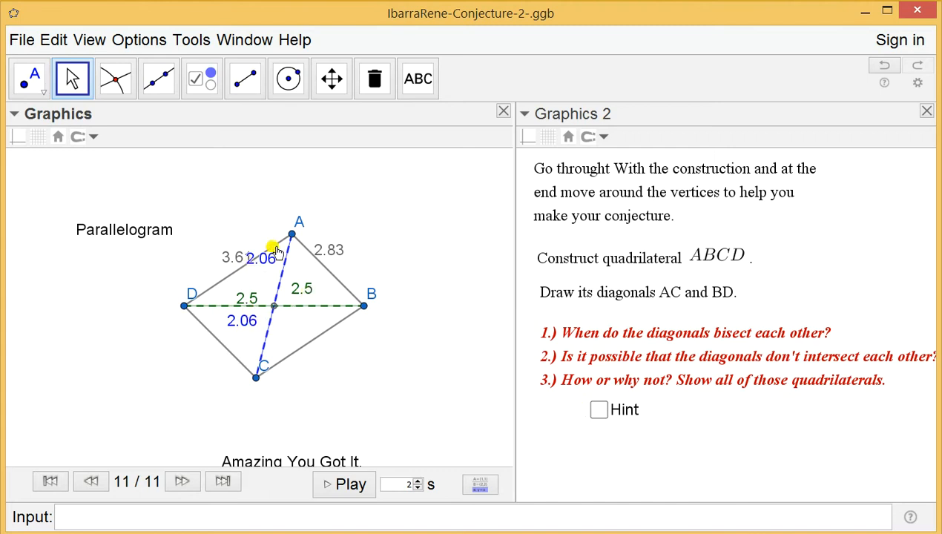
mouse_move(627, 273)
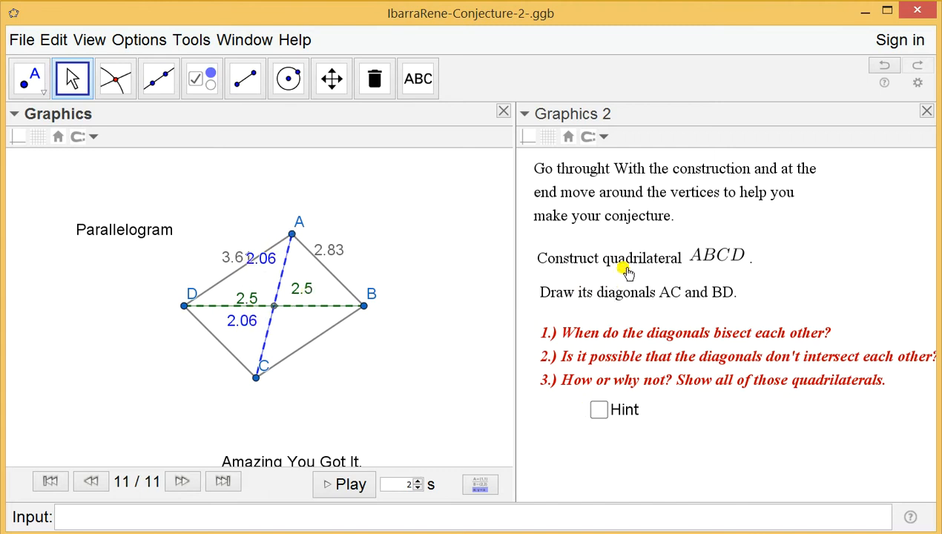
mouse_move(124, 413)
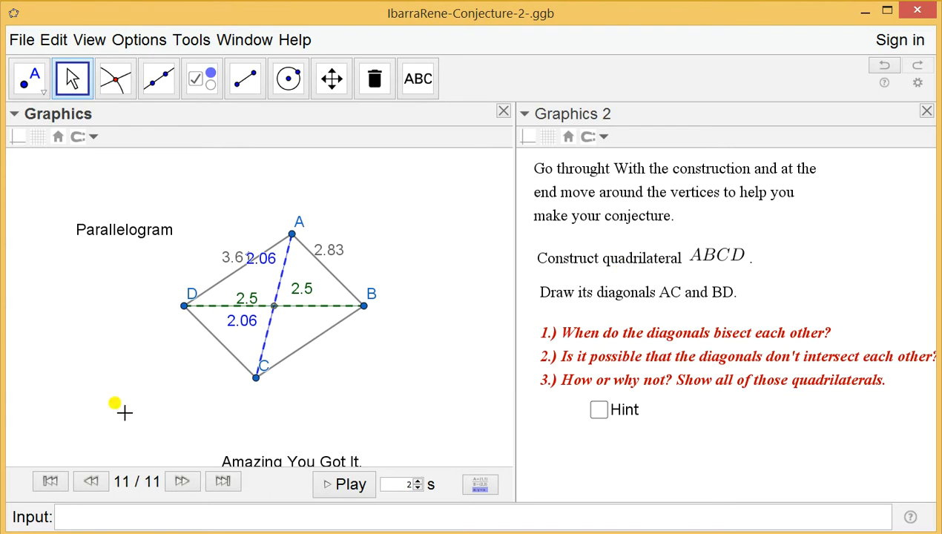
mouse_move(185, 306)
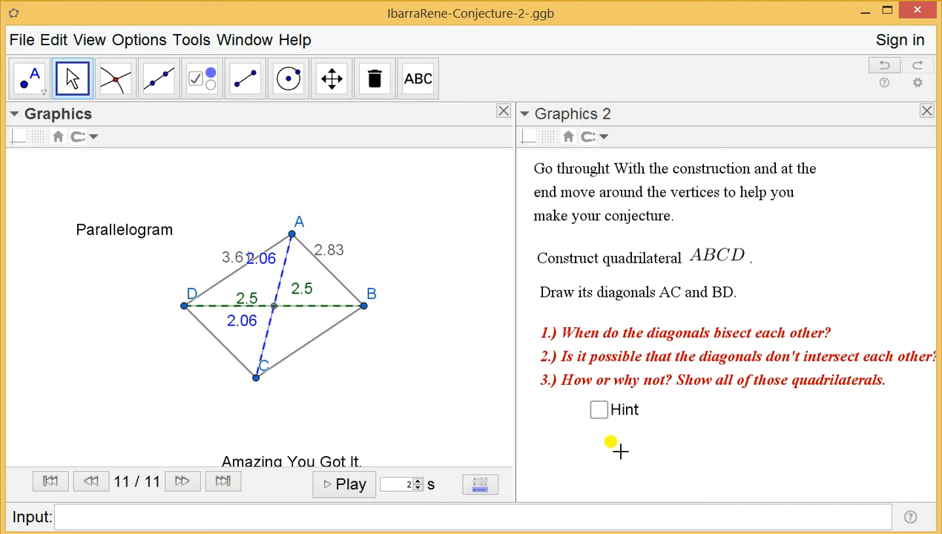
mouse_move(598, 424)
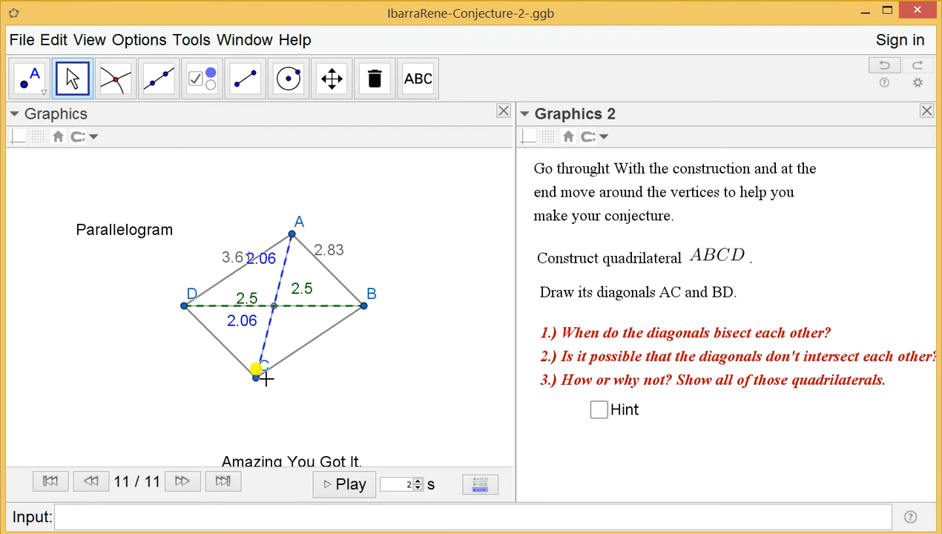
drag(263, 371, 299, 380)
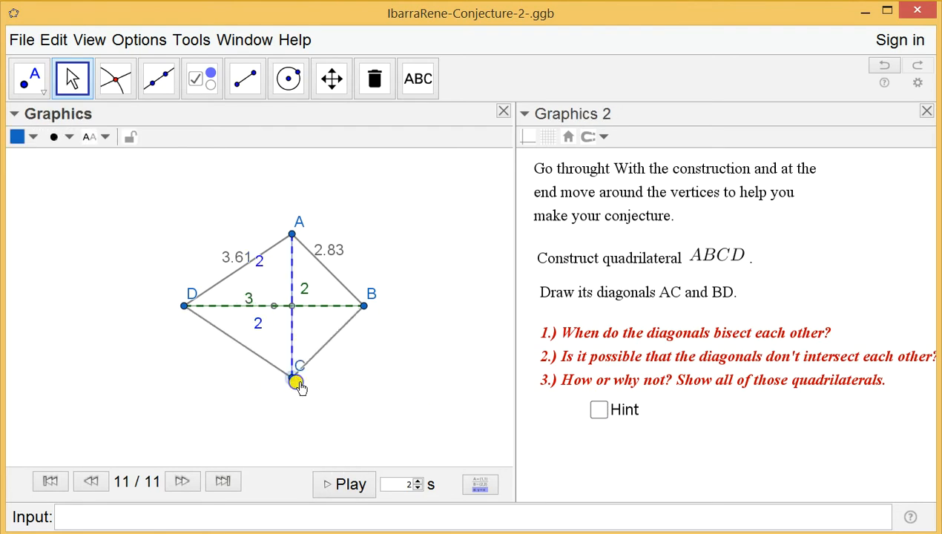
drag(298, 382, 264, 374)
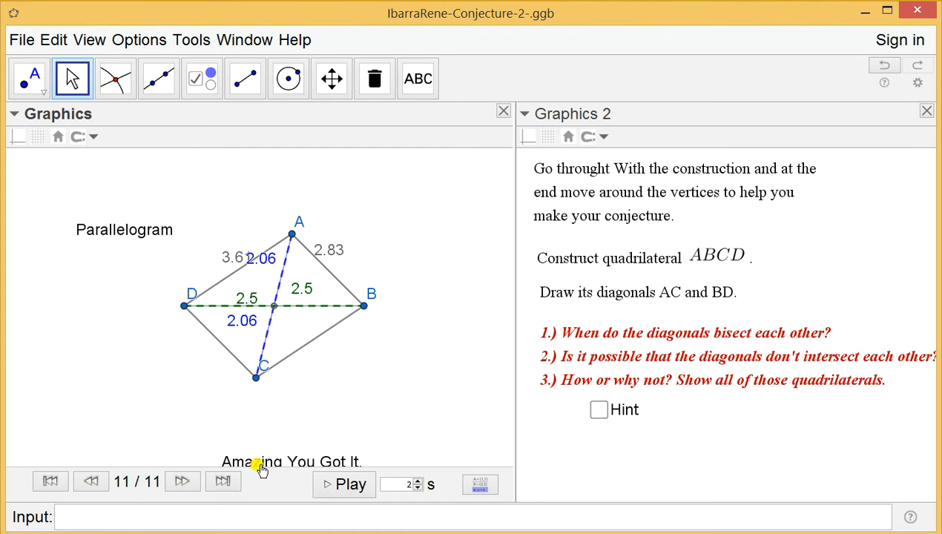
mouse_move(255, 411)
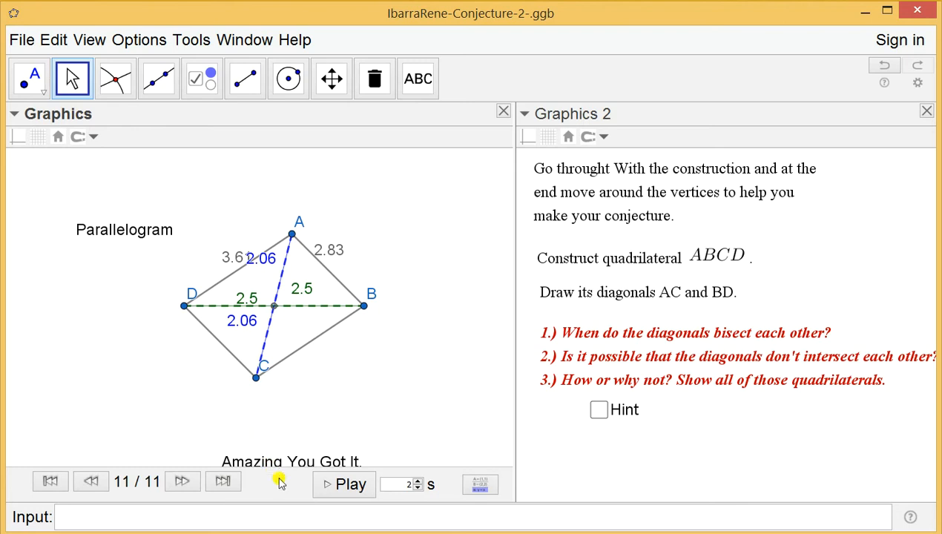
mouse_move(281, 468)
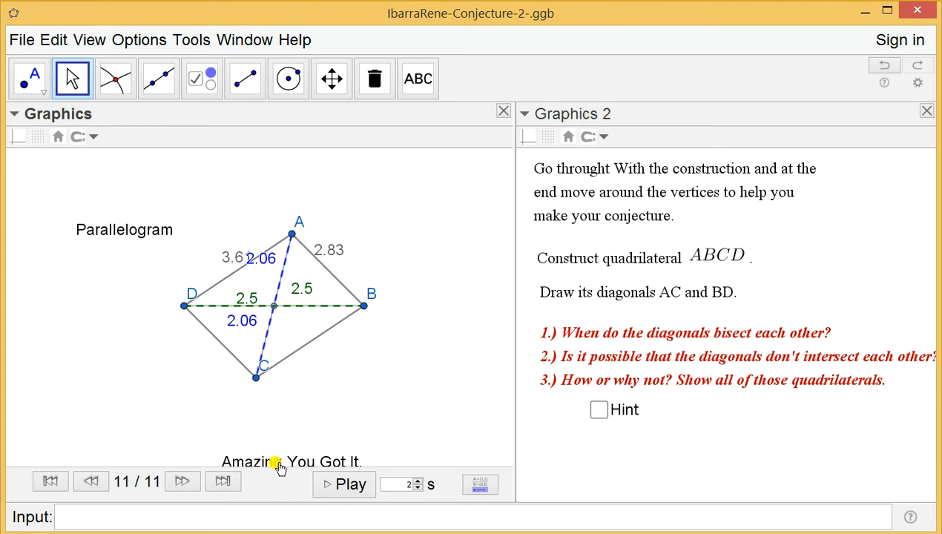
- Drag vertex C back to a parallelogram (halves 2.06 and 2.5) and select the 'Amazing You Got It.' message
drag(263, 365, 258, 445)
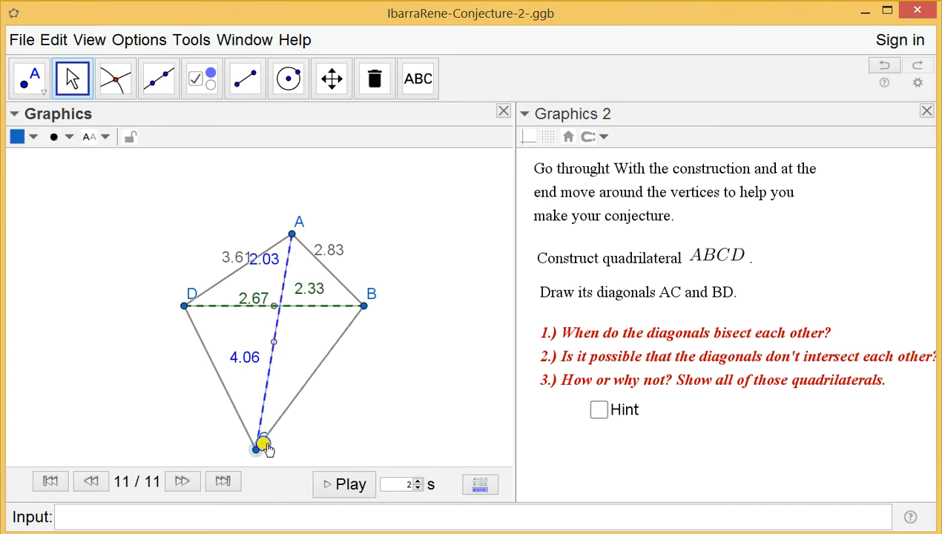
drag(259, 448, 255, 349)
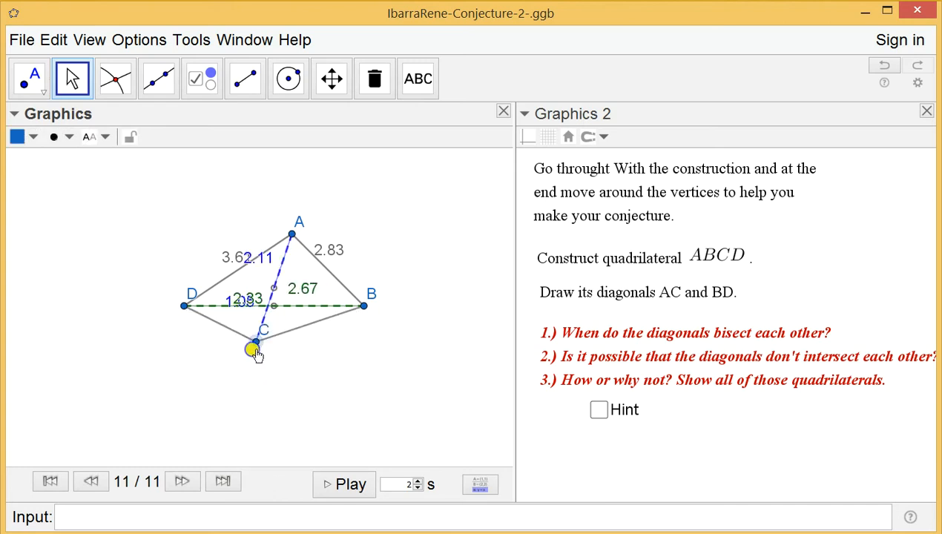
drag(254, 348, 256, 377)
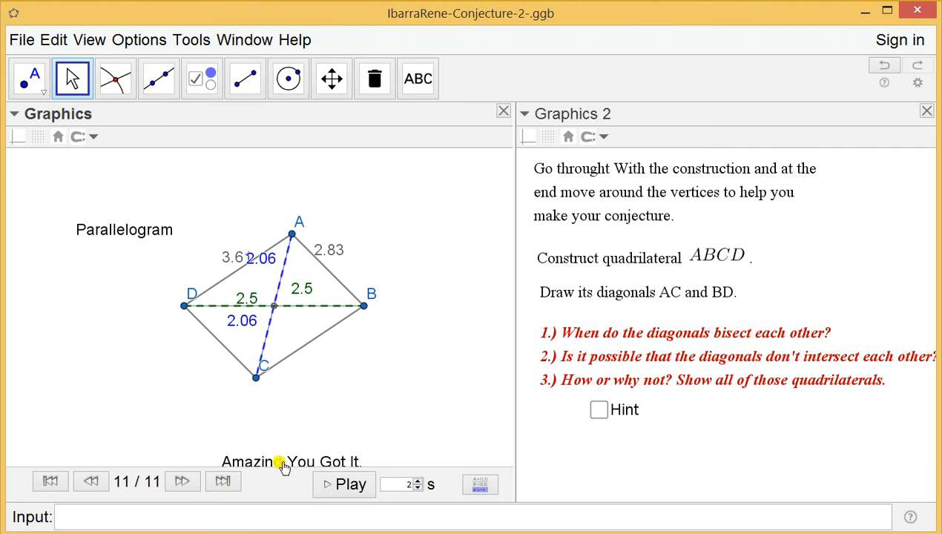
click(282, 461)
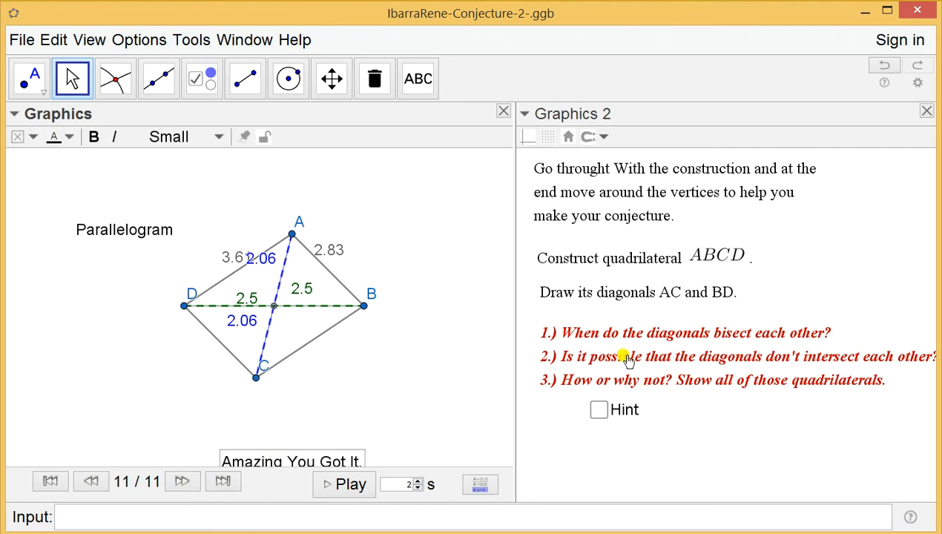
mouse_move(631, 365)
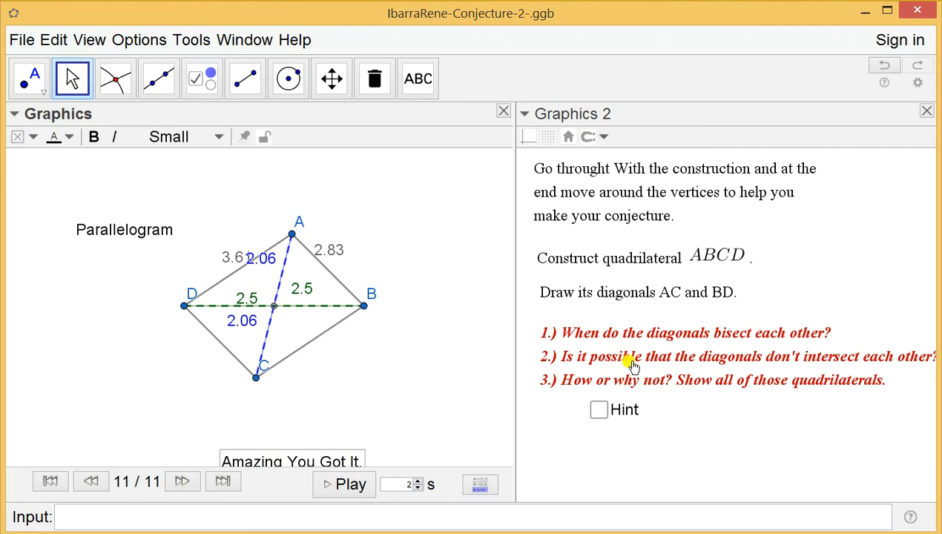
mouse_move(315, 454)
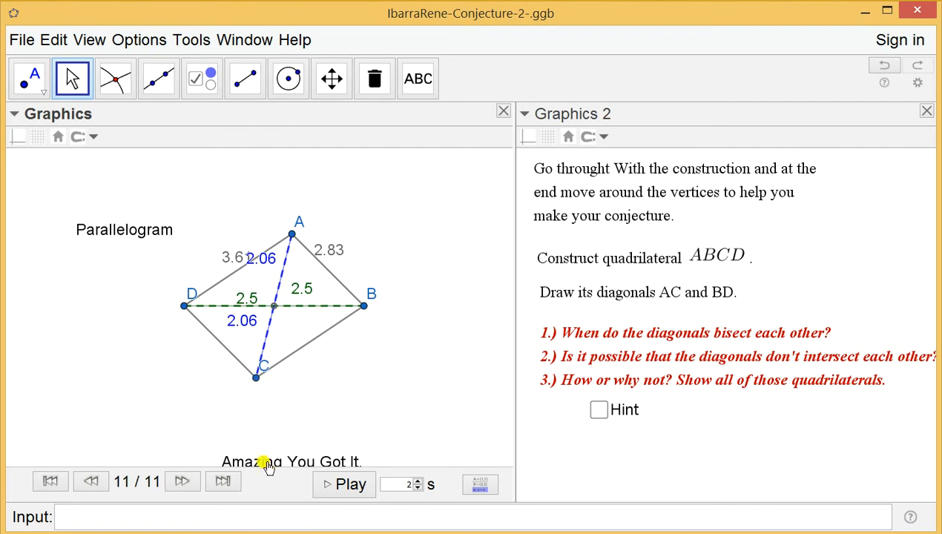
mouse_move(269, 454)
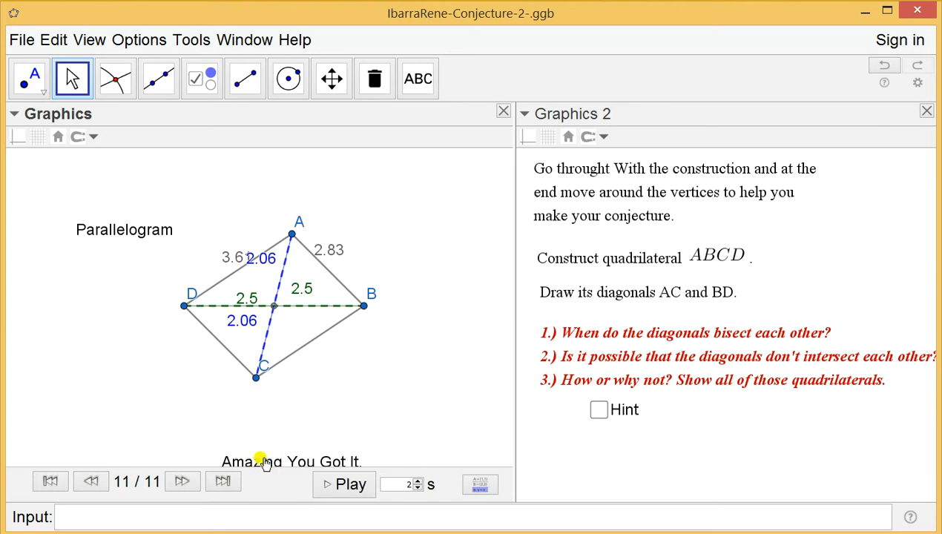
mouse_move(250, 472)
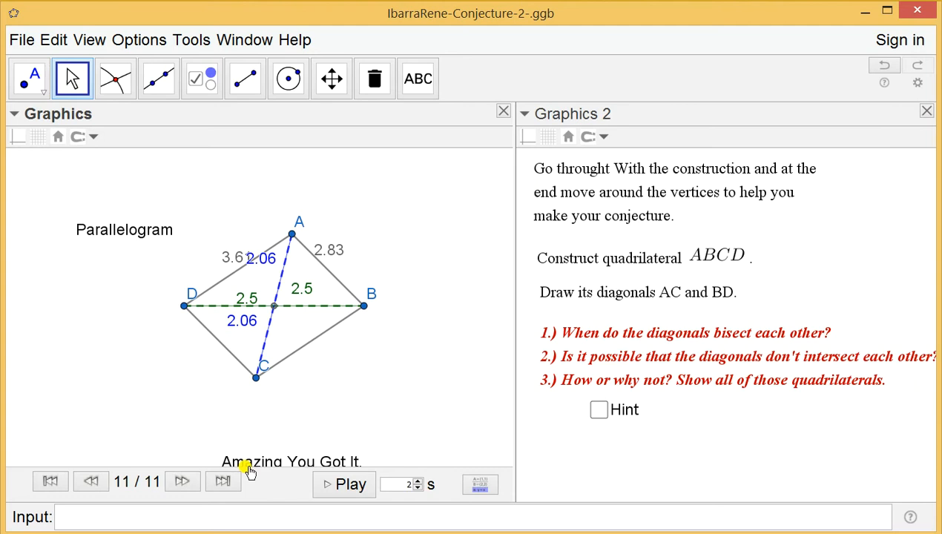
mouse_move(269, 485)
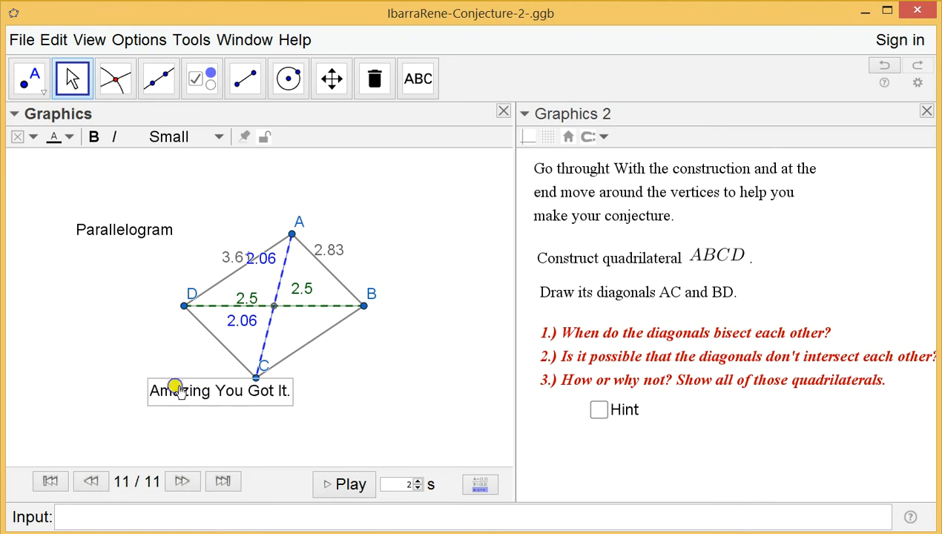
- Move 'Amazing You Got It.' to the top-left, then drag vertex C away and back to test
drag(178, 391, 134, 184)
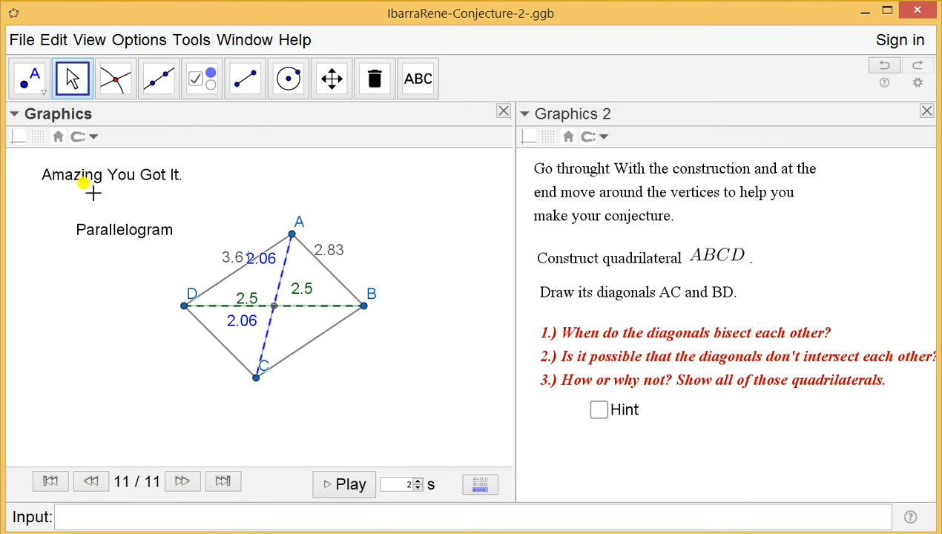
drag(255, 378, 219, 341)
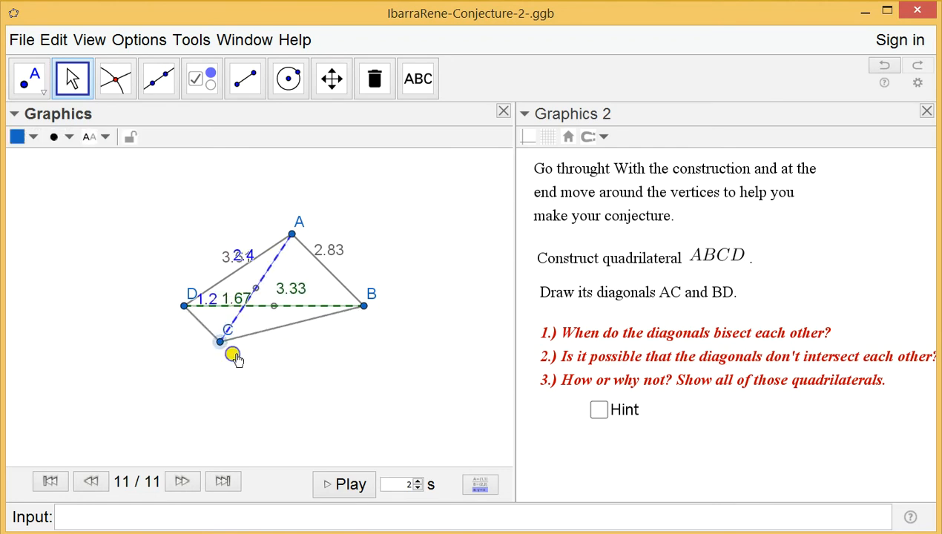
drag(229, 344, 256, 378)
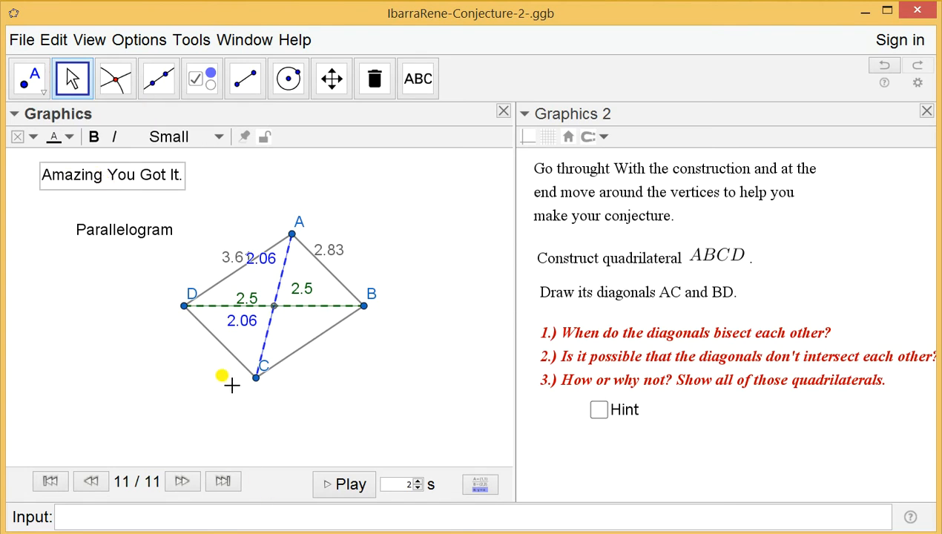
mouse_move(690, 307)
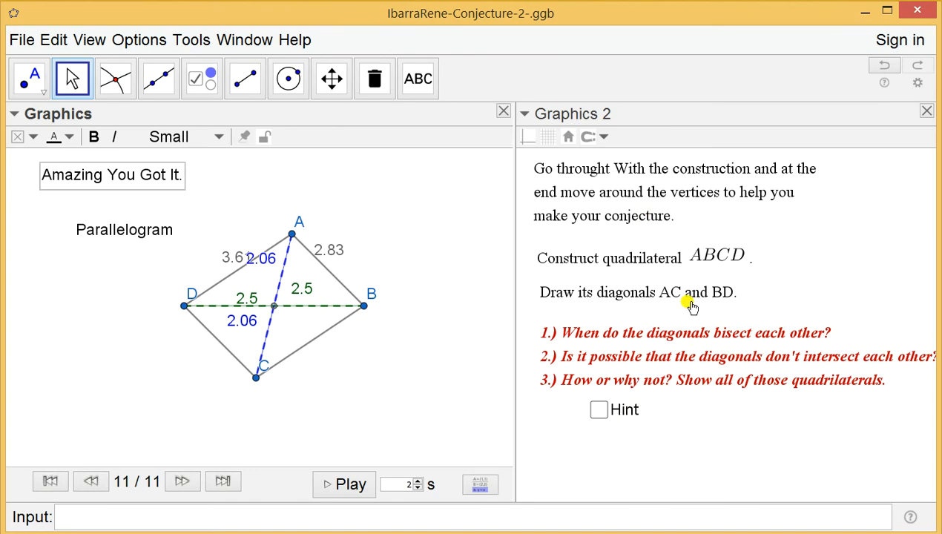
mouse_move(552, 153)
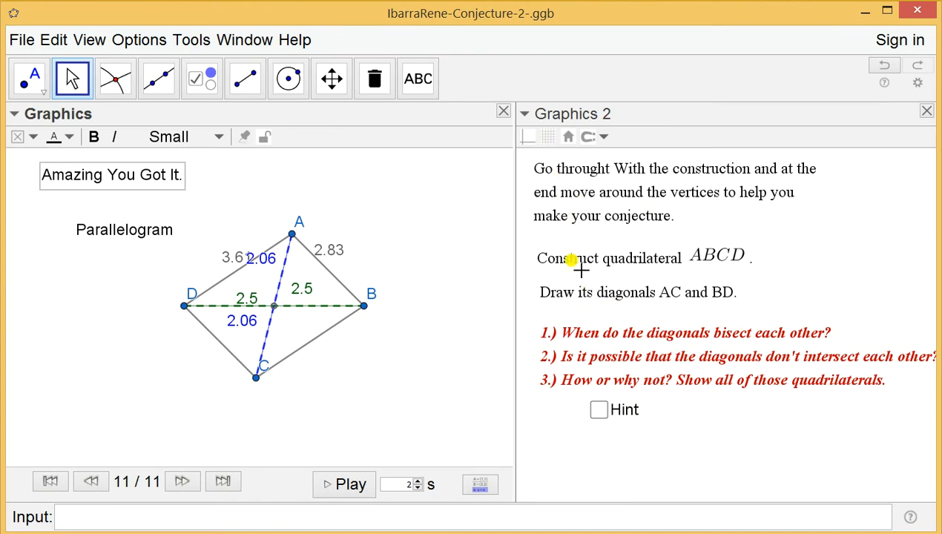
mouse_move(601, 263)
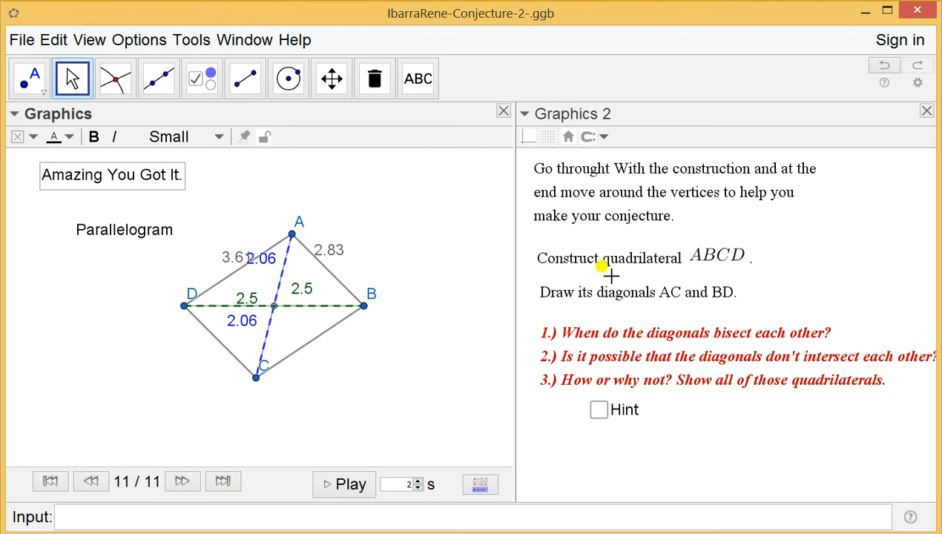
mouse_move(600, 239)
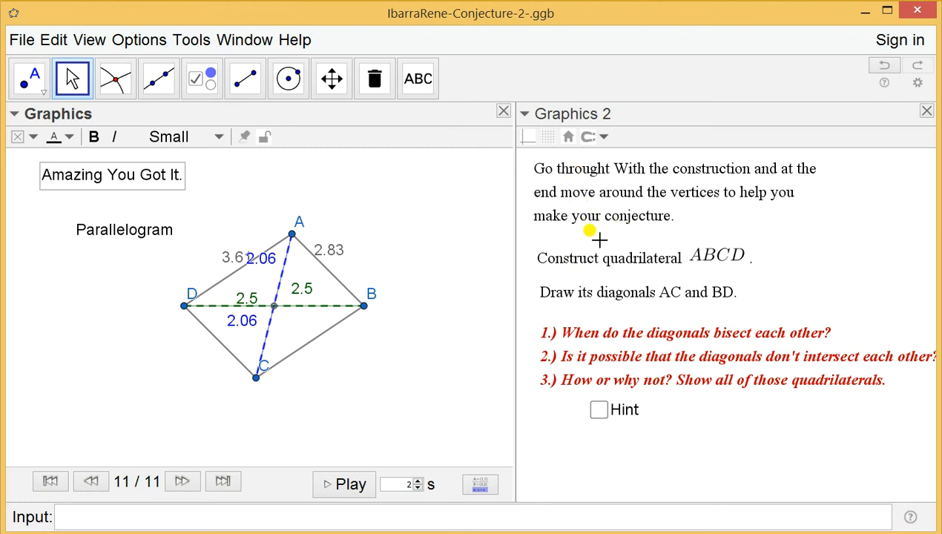
mouse_move(597, 256)
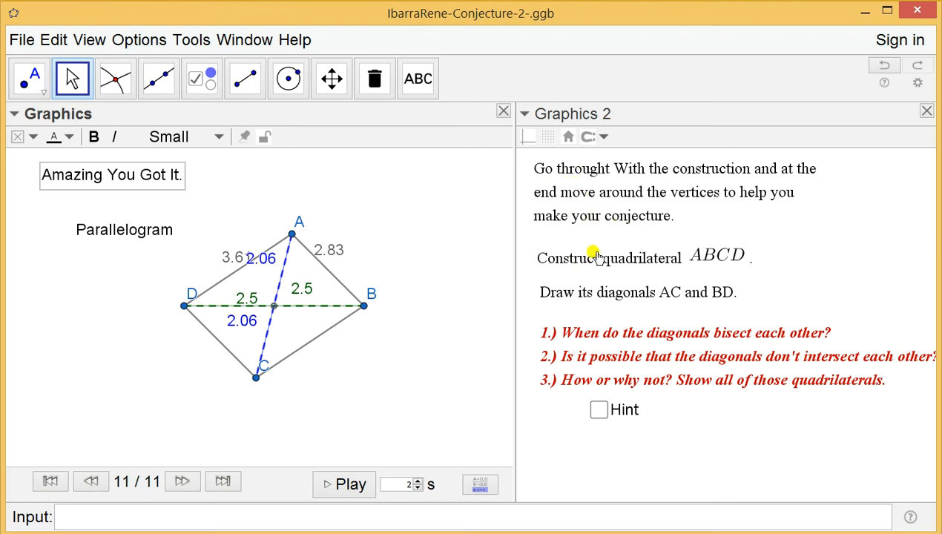
mouse_move(640, 258)
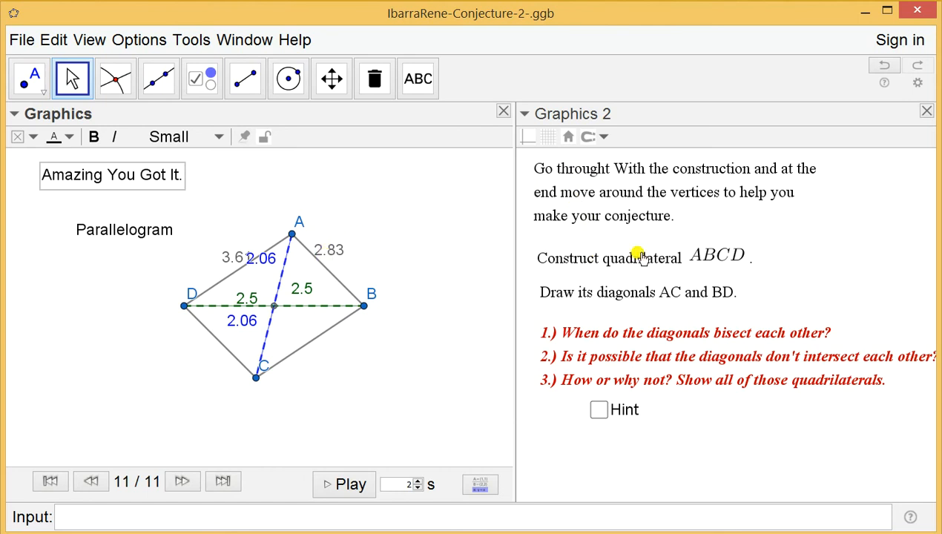
mouse_move(629, 236)
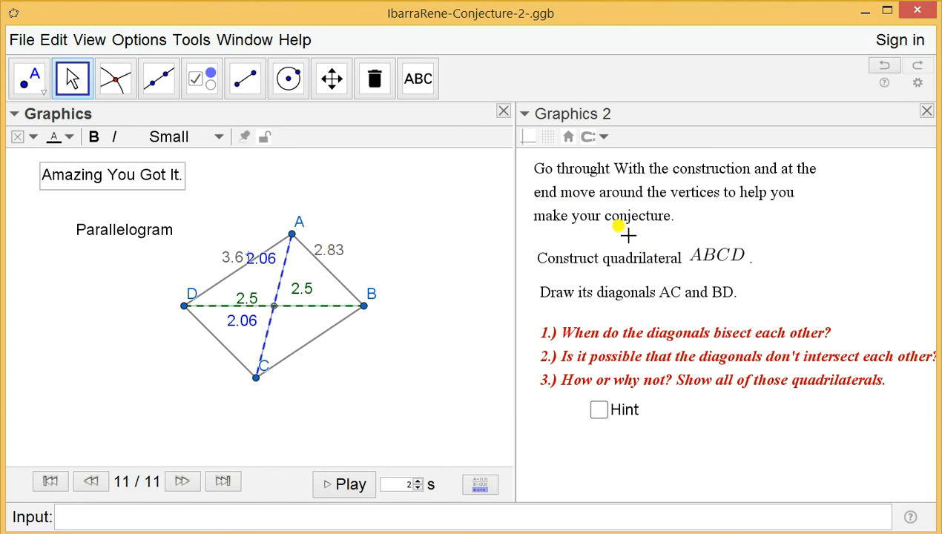
mouse_move(371, 332)
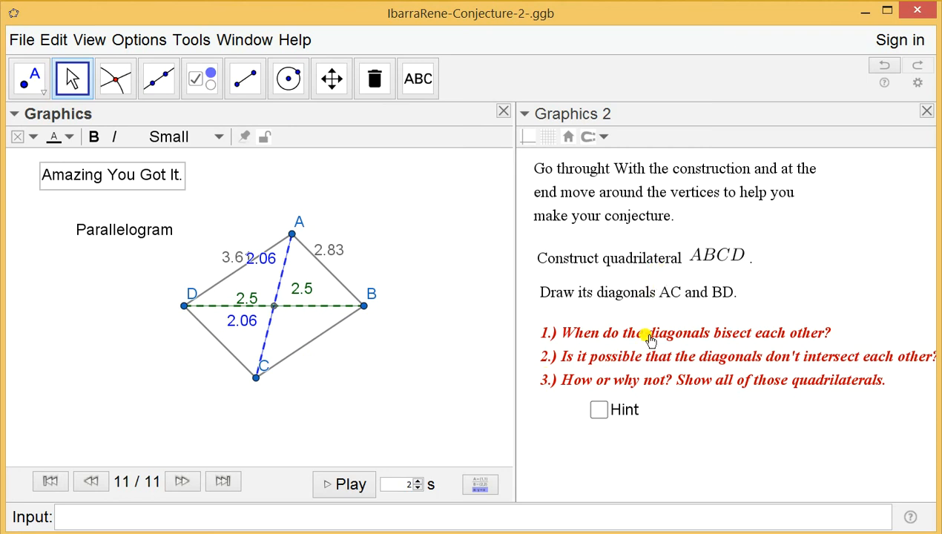
mouse_move(558, 419)
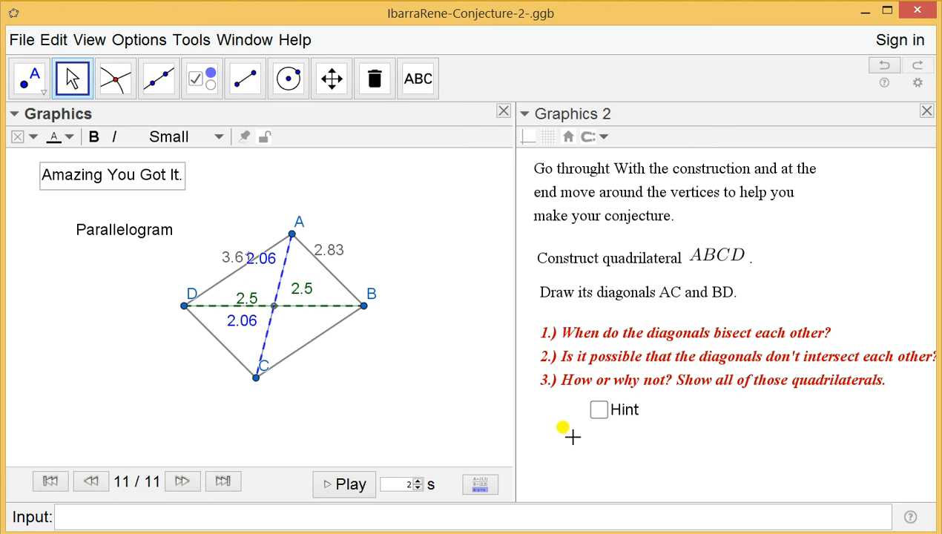
mouse_move(581, 241)
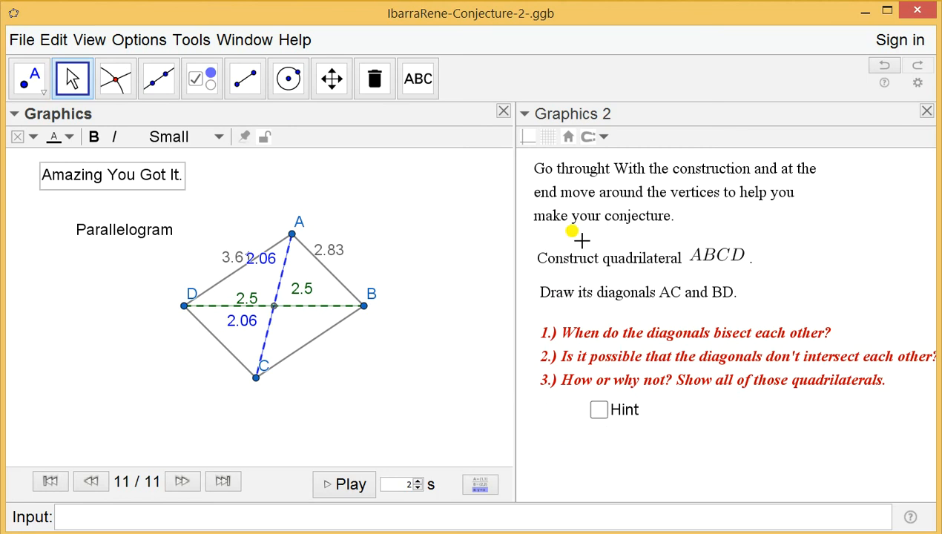
mouse_move(746, 293)
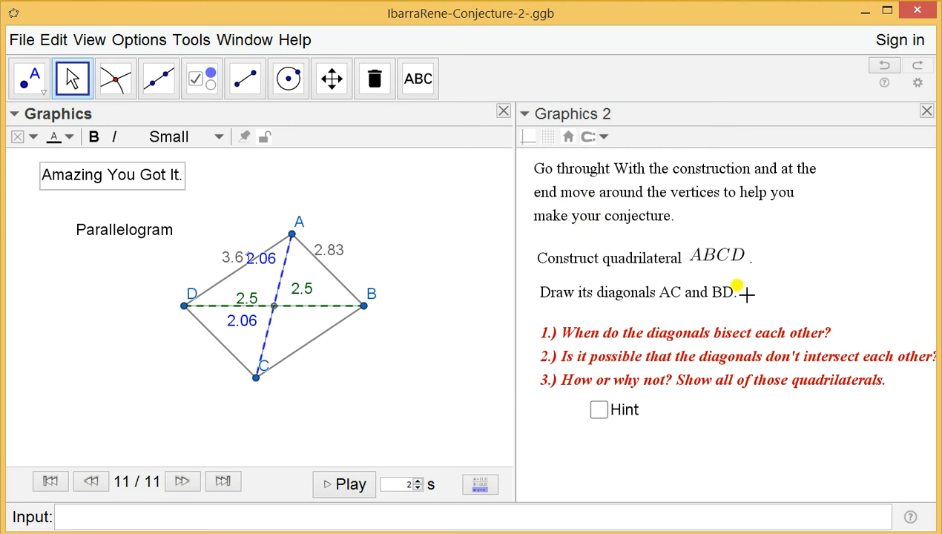
mouse_move(650, 338)
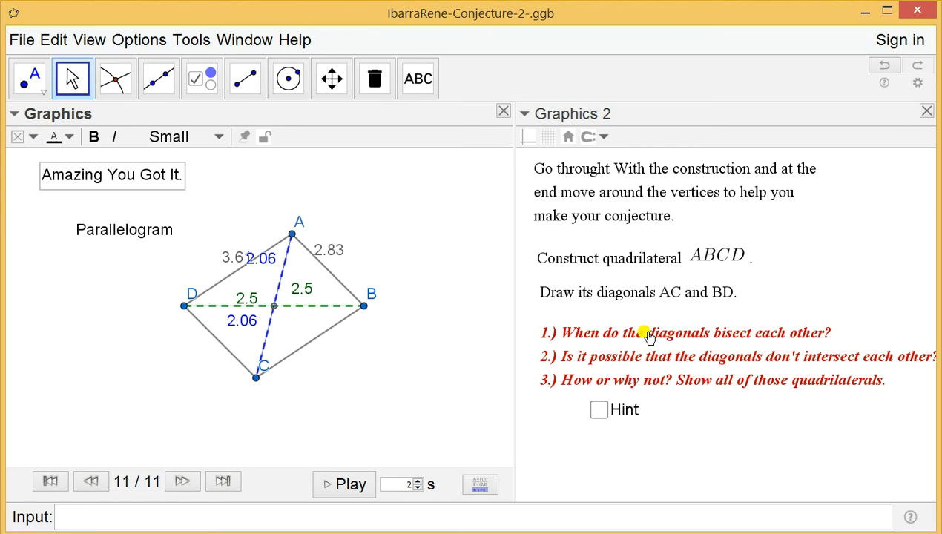
mouse_move(530, 337)
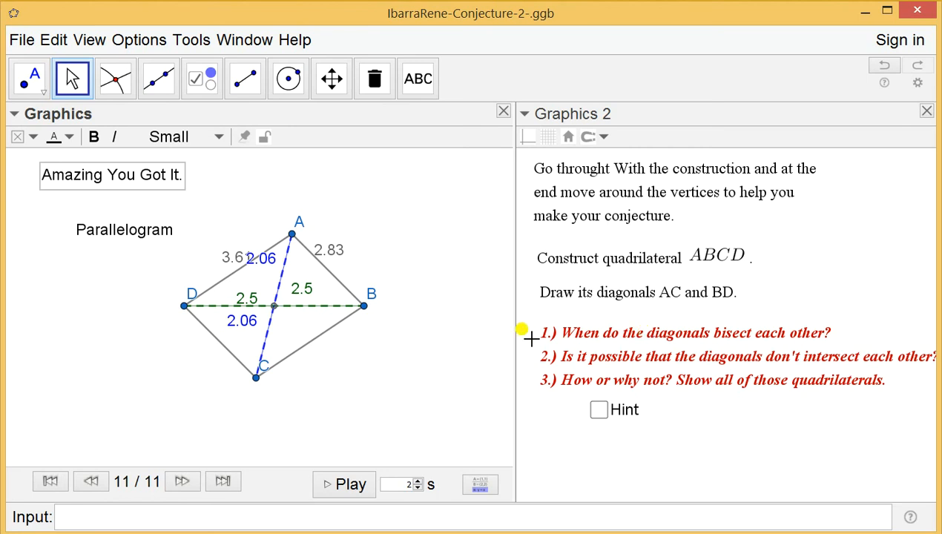